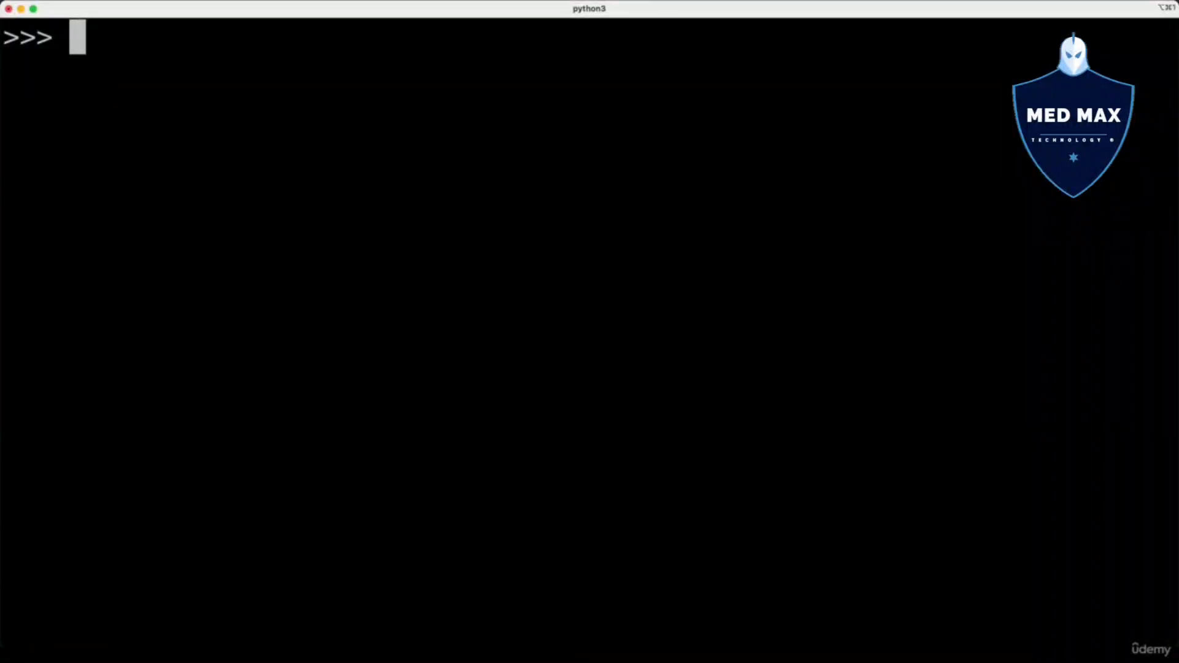
Evaluate the list [1, True, "abc"] in the Python 3 shell
text([)
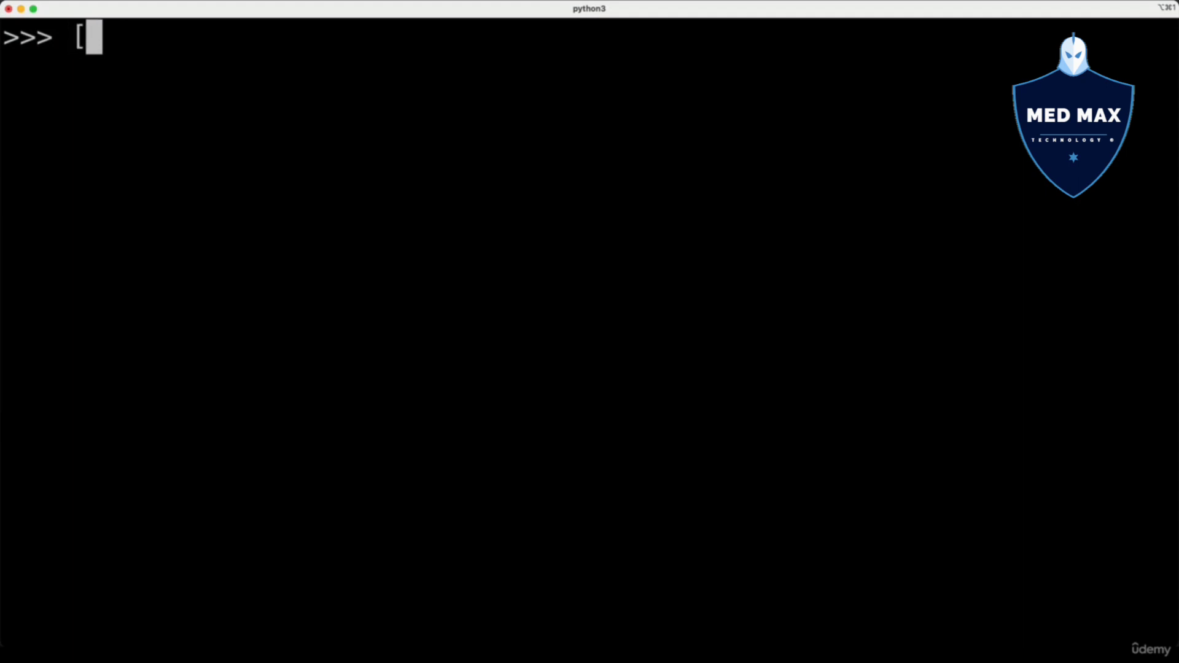
text(1,)
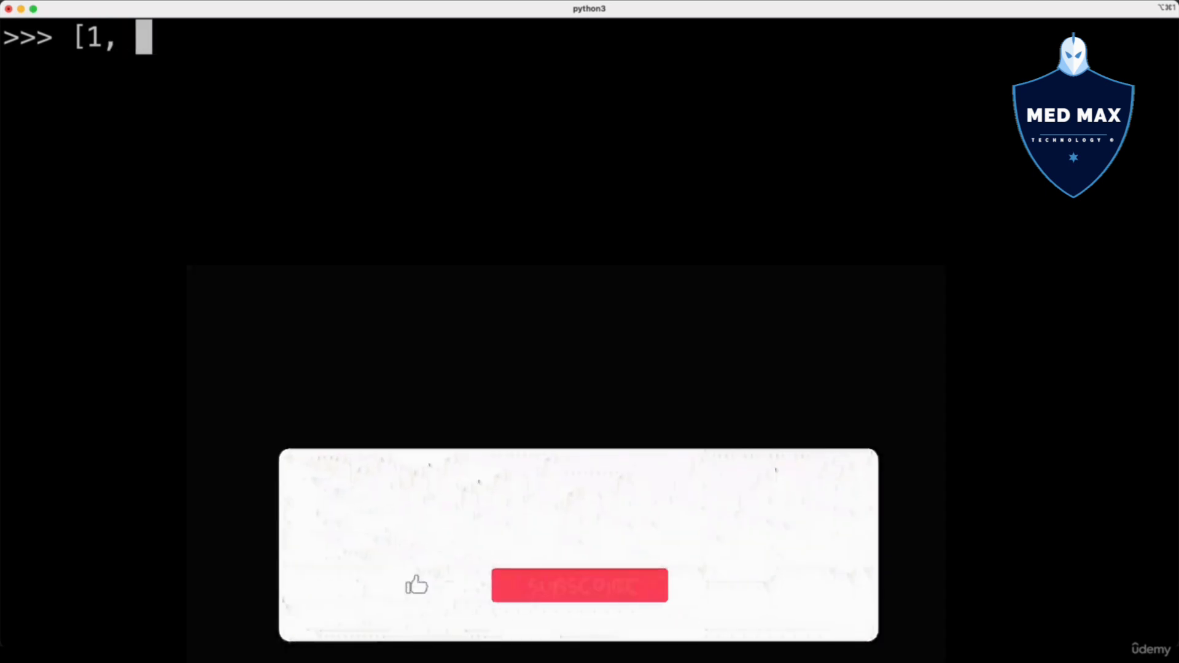
text(True, ")
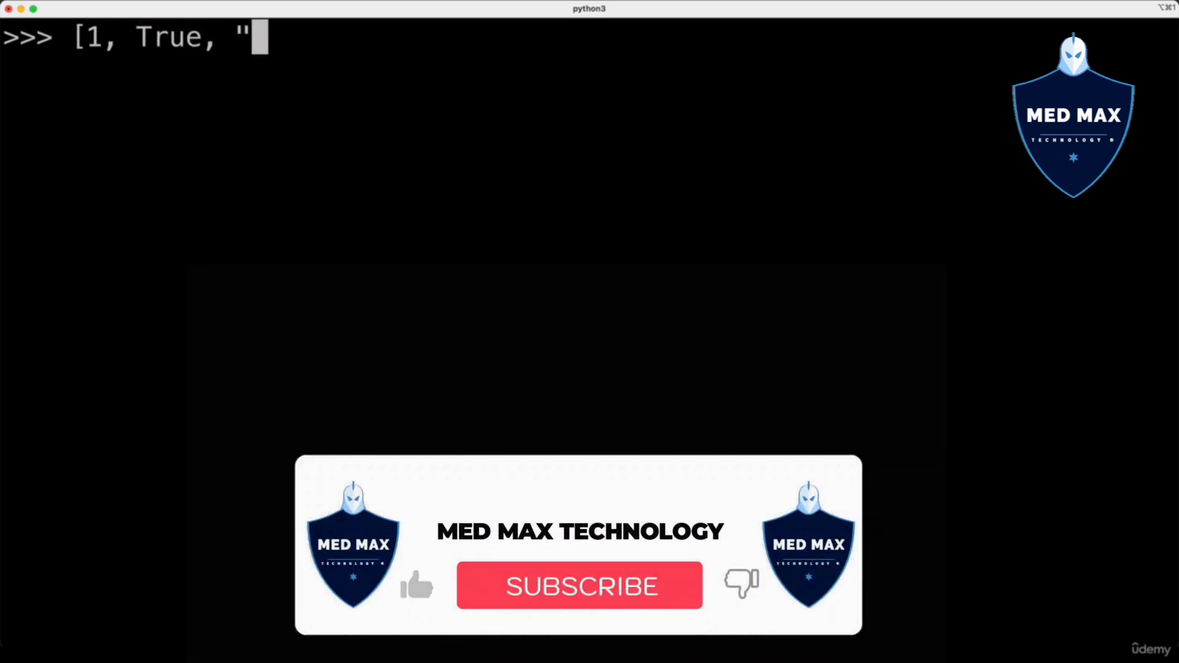
key(enter)
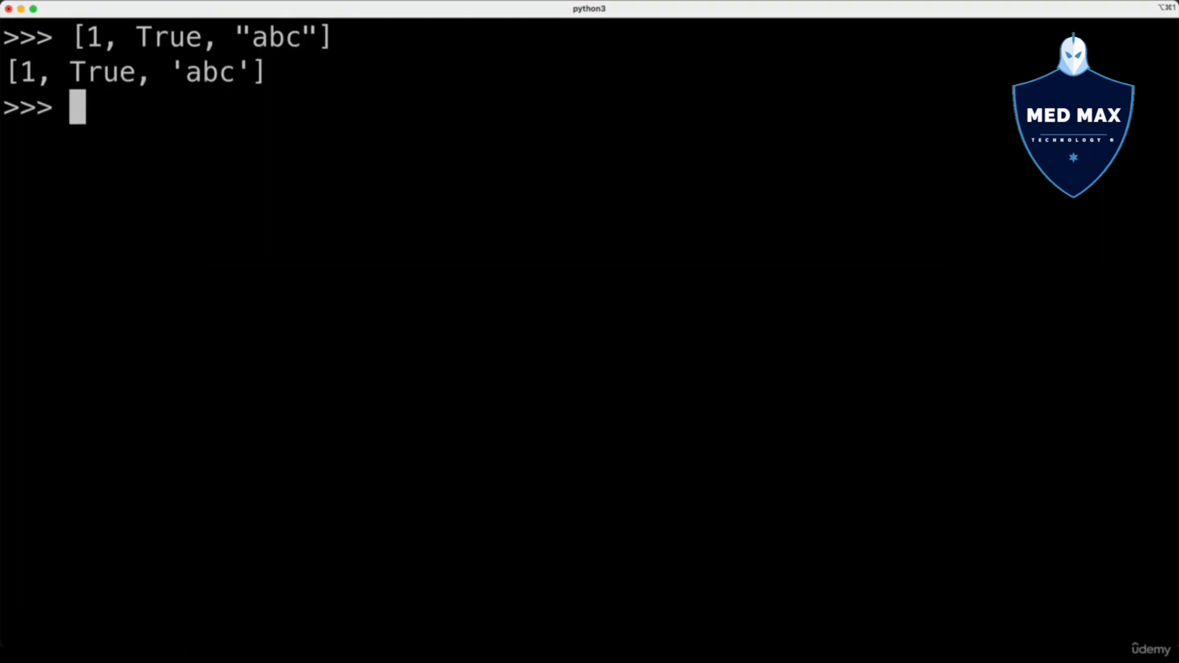
Evaluate the tuple (1, True, "abc")
text(()
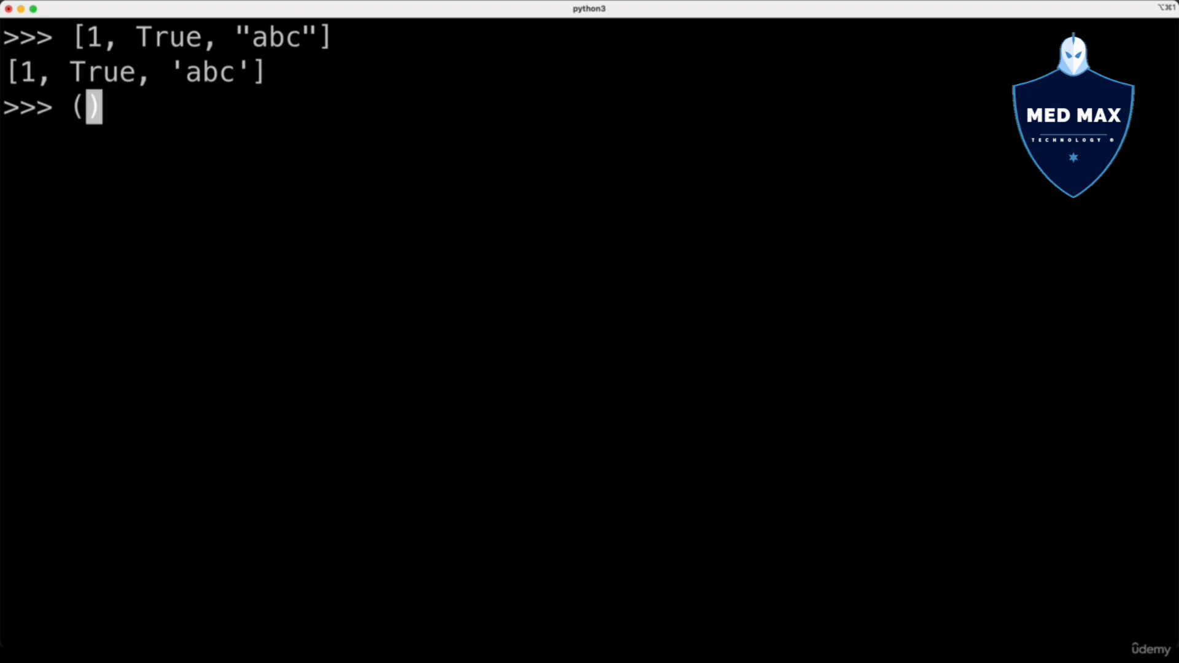
text(1,)
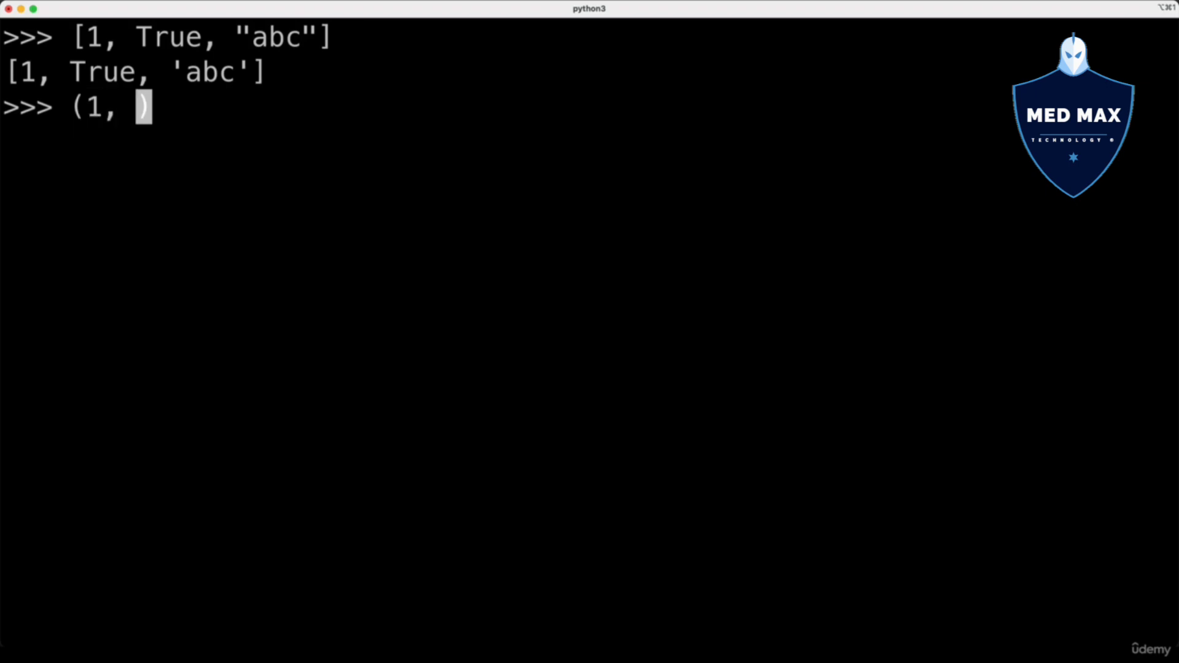
text(True)
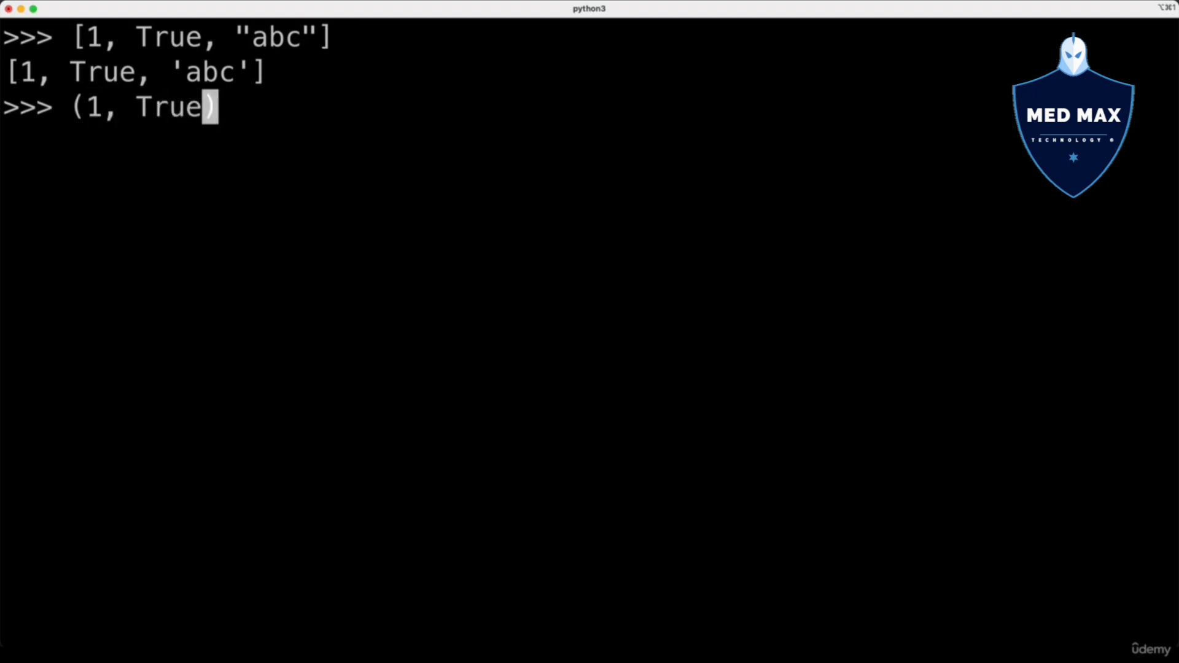
text(, "abc")
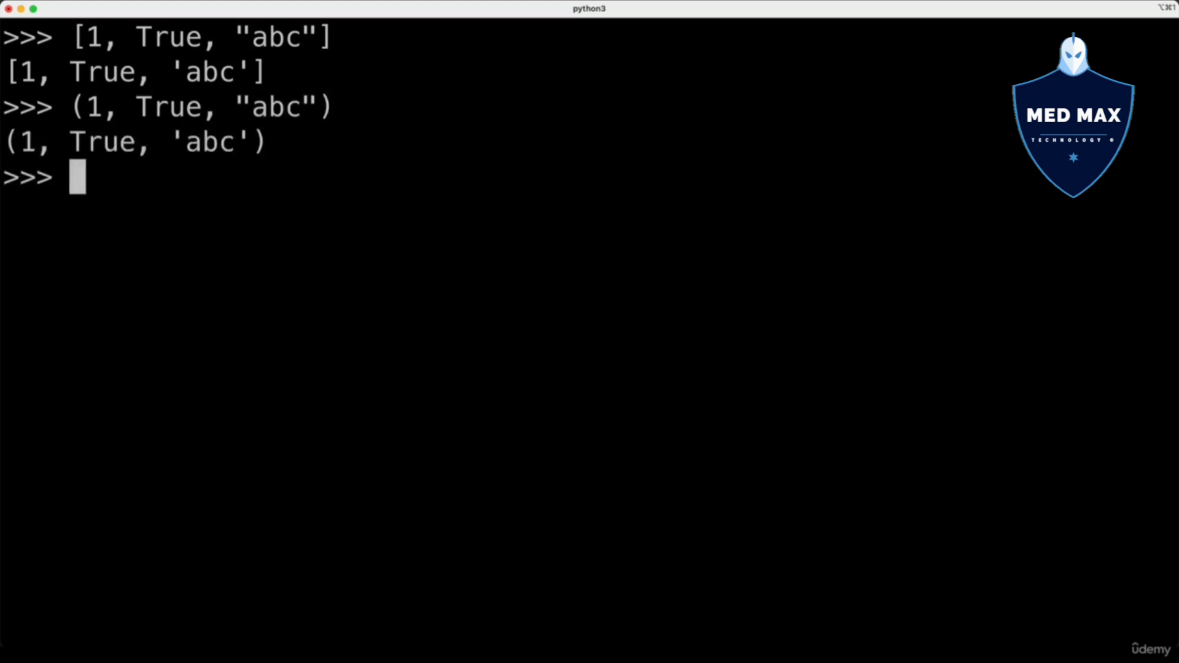
Evaluate the dictionary {"key1": 1, "key2": "abc"} and the set {1, "abc"}
text({)
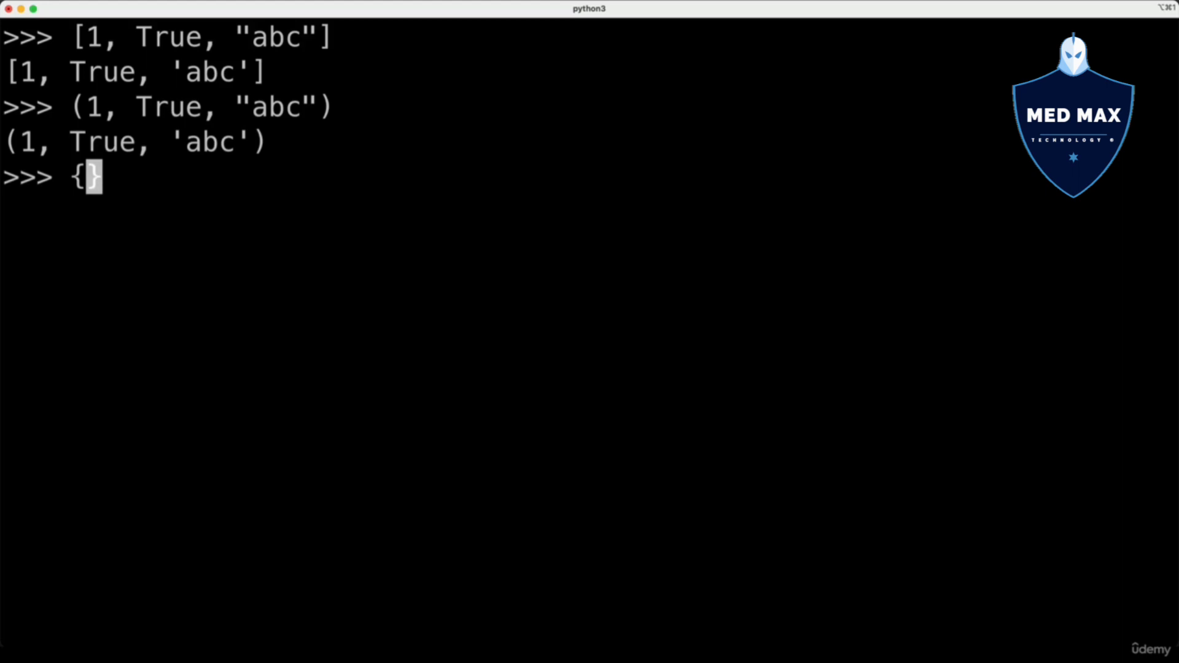
text("key)
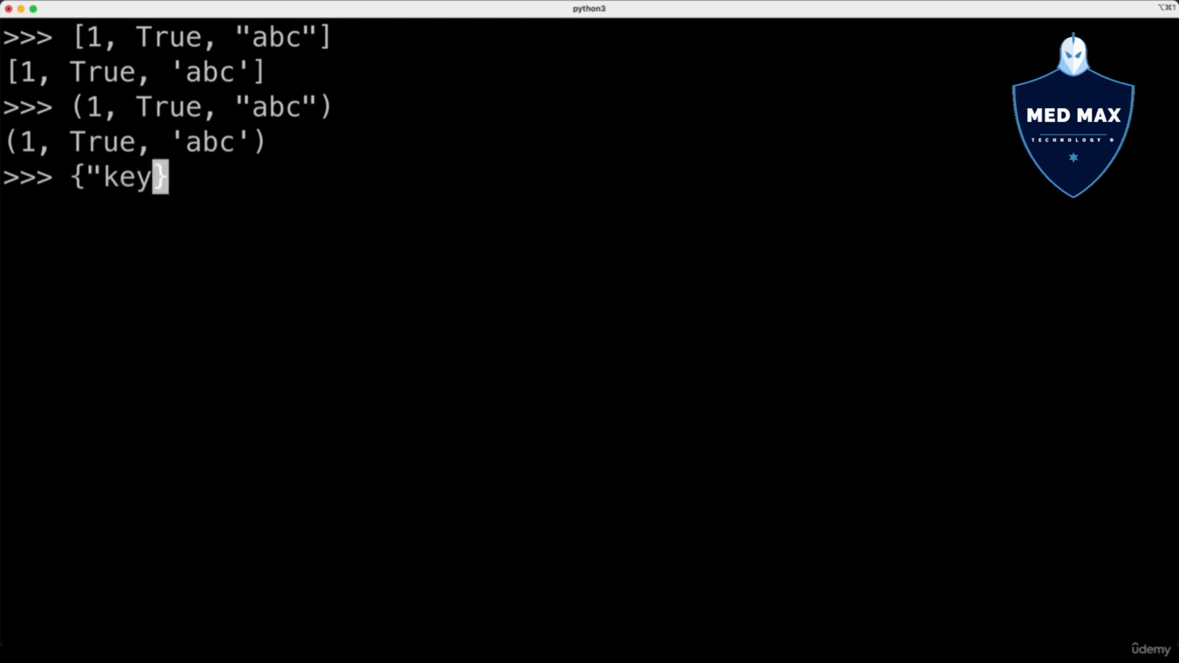
text(1": 1)
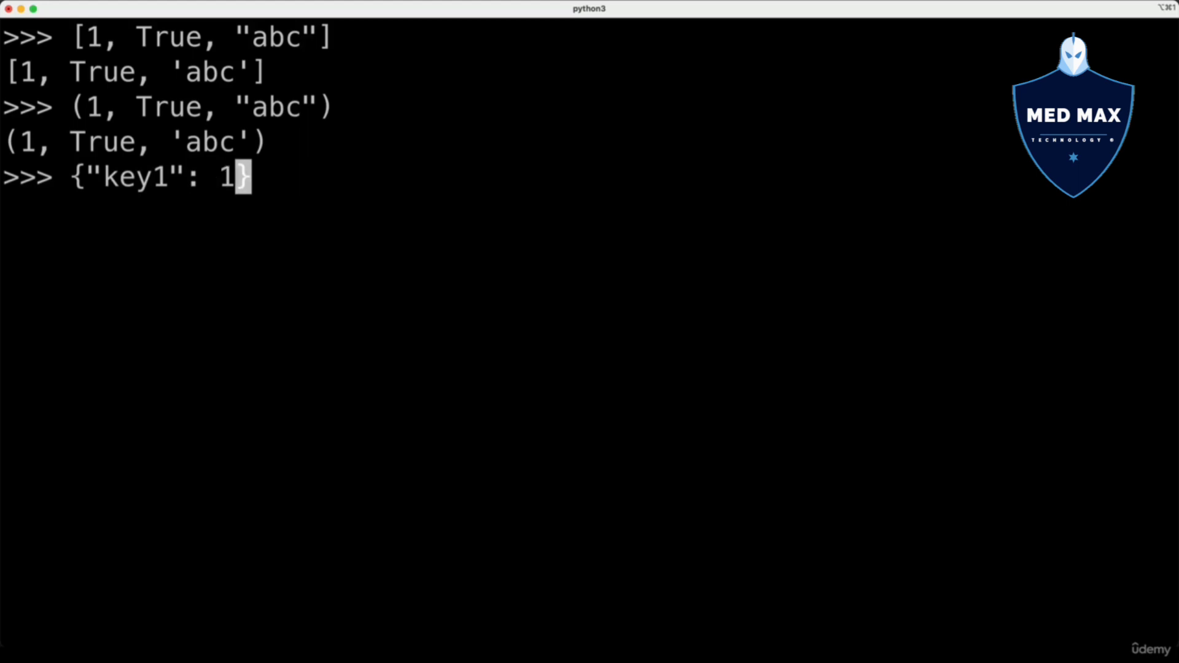
text(, "key)
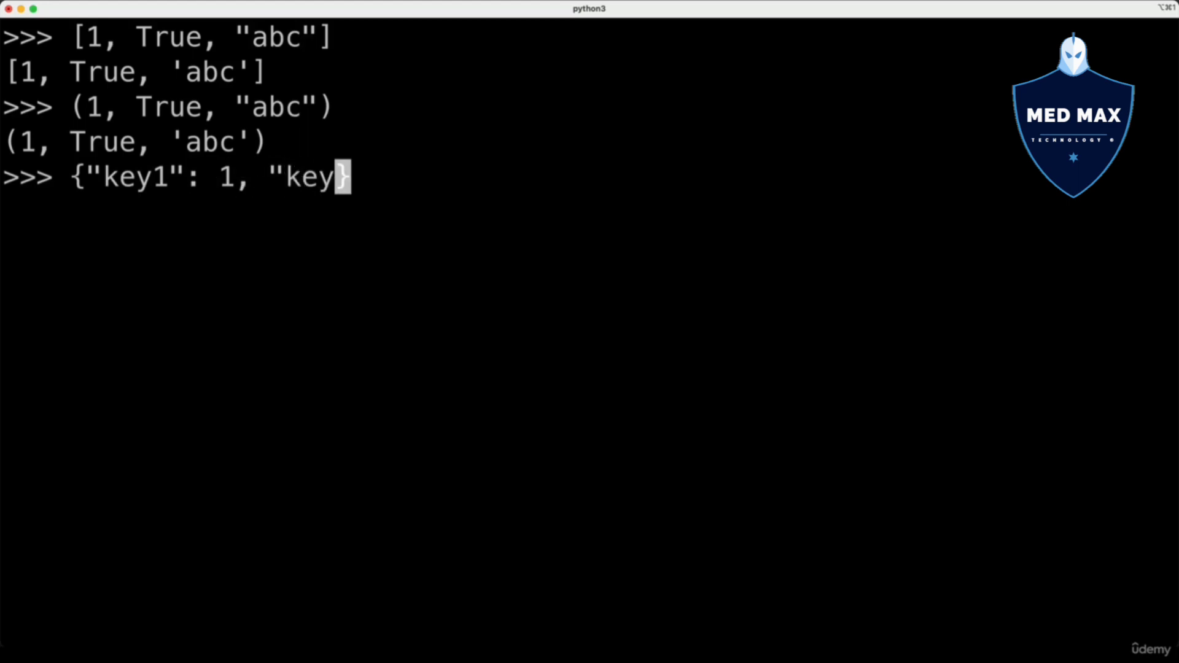
text(2": "abc)
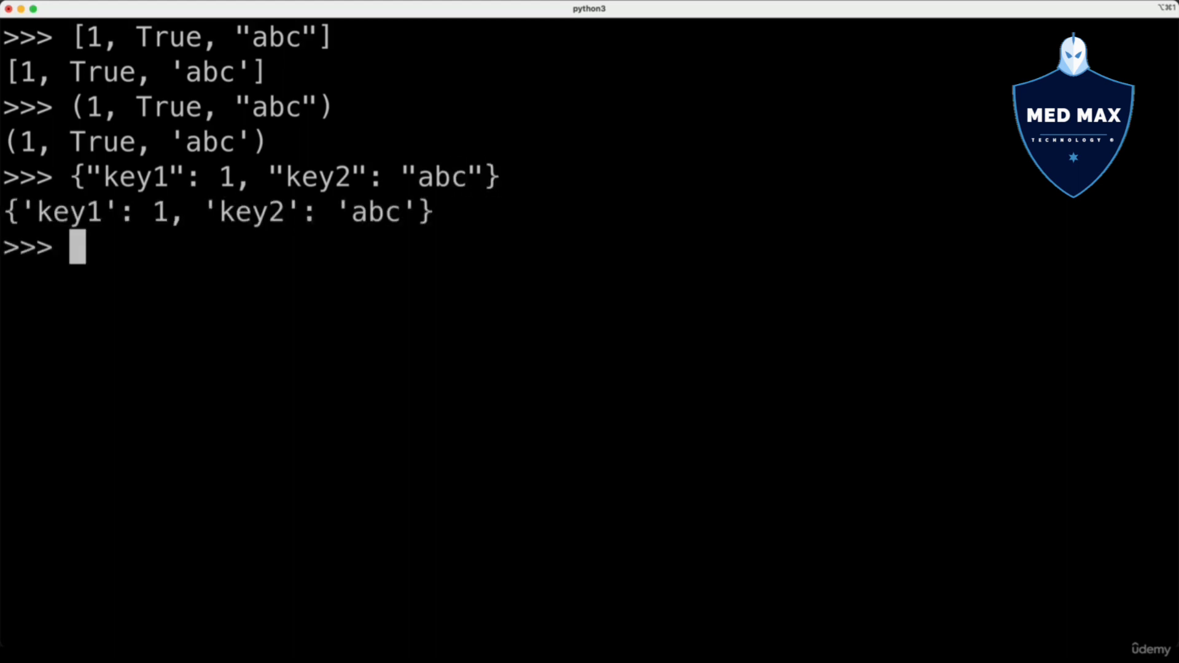
text({)
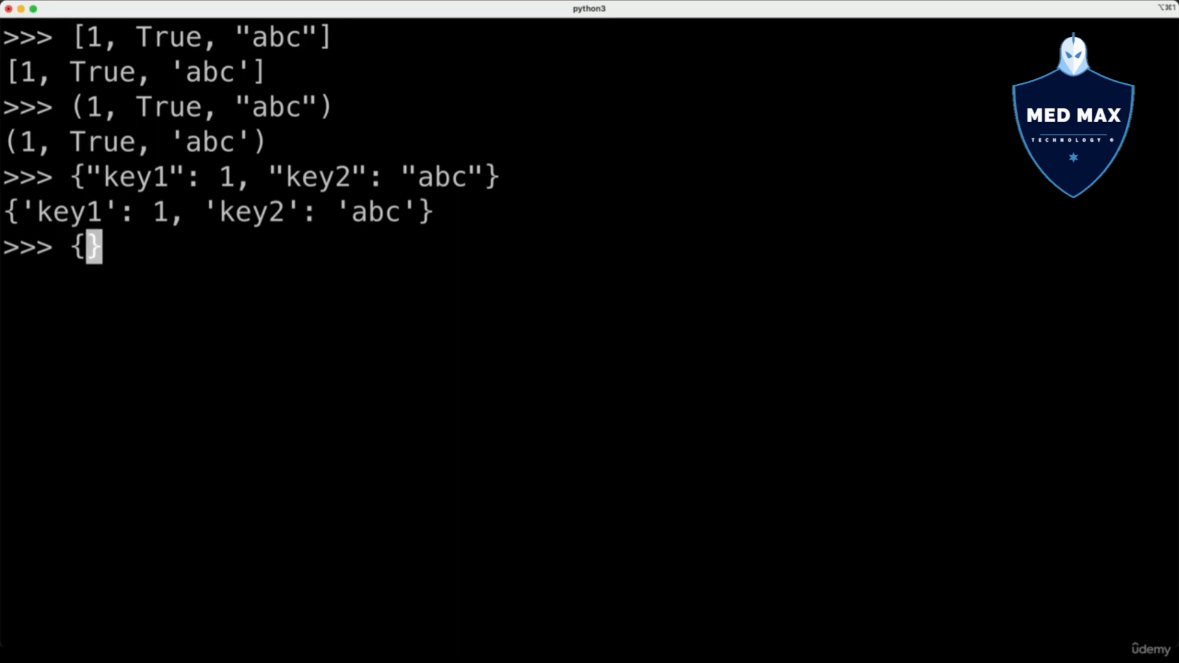
text(1, "abc")
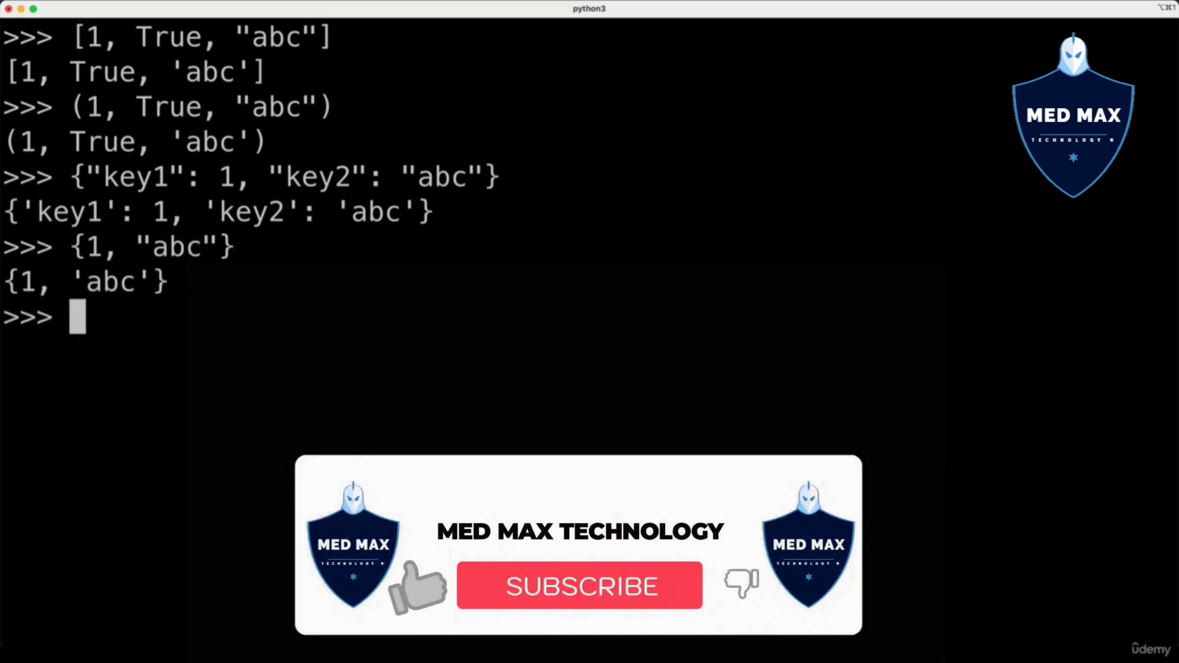
Highlight the 1 in the list, the key1 dictionary key and the set {1, "abc"} to review them
click(578, 587)
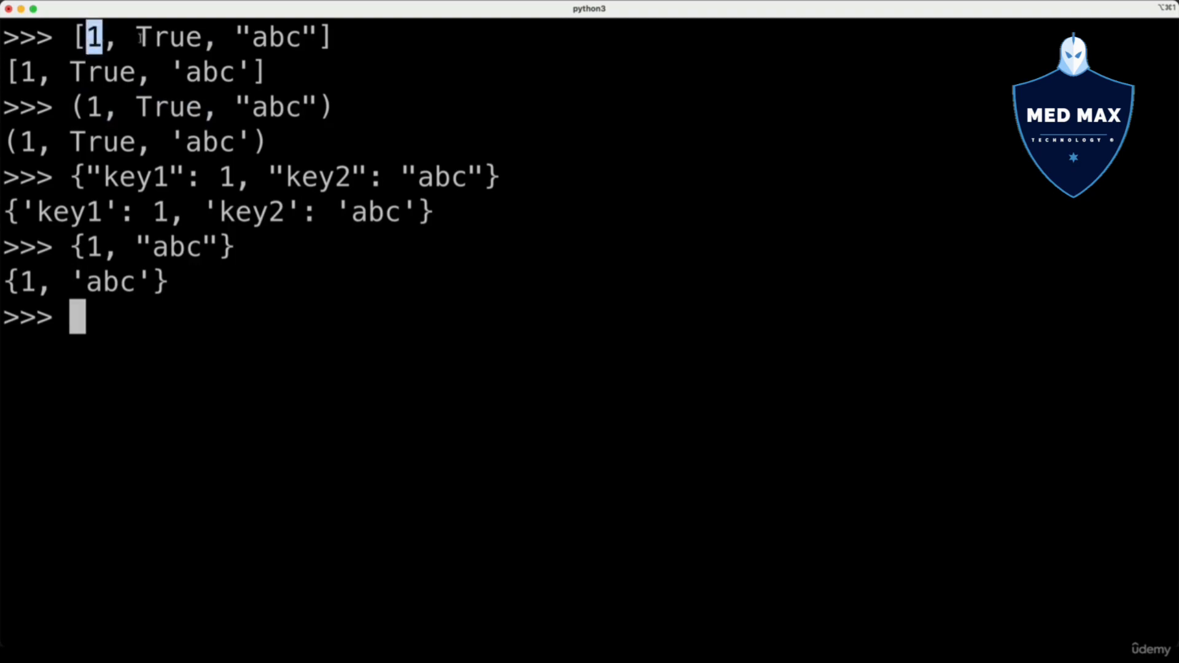
double_click(168, 37)
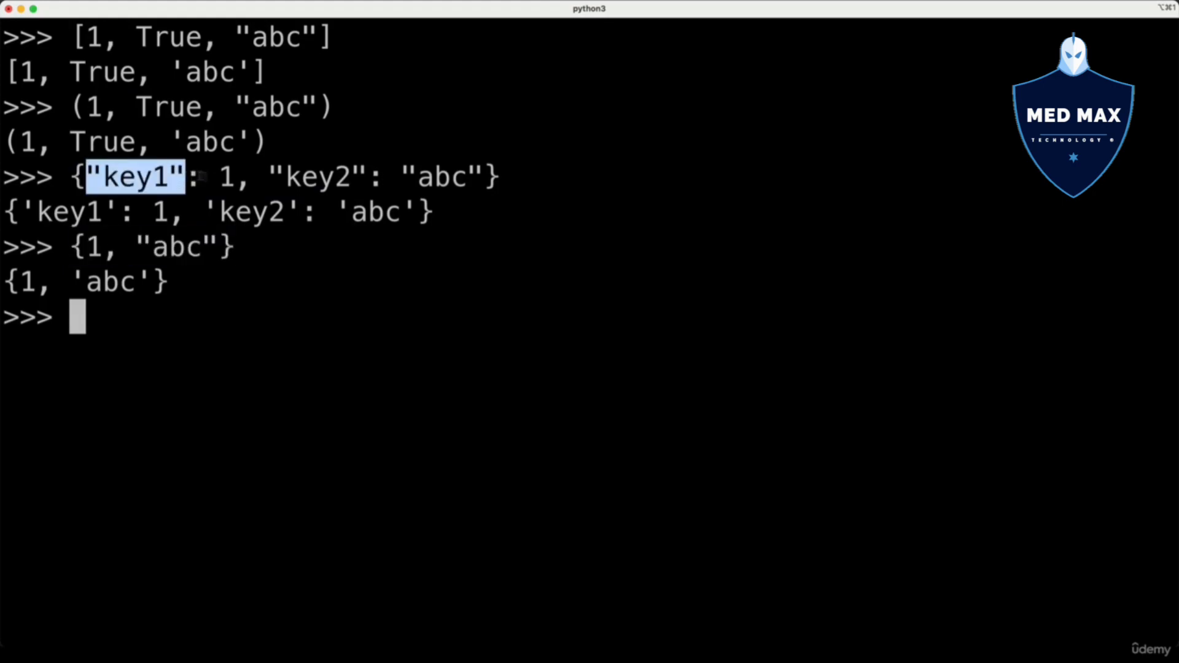
double_click(317, 177)
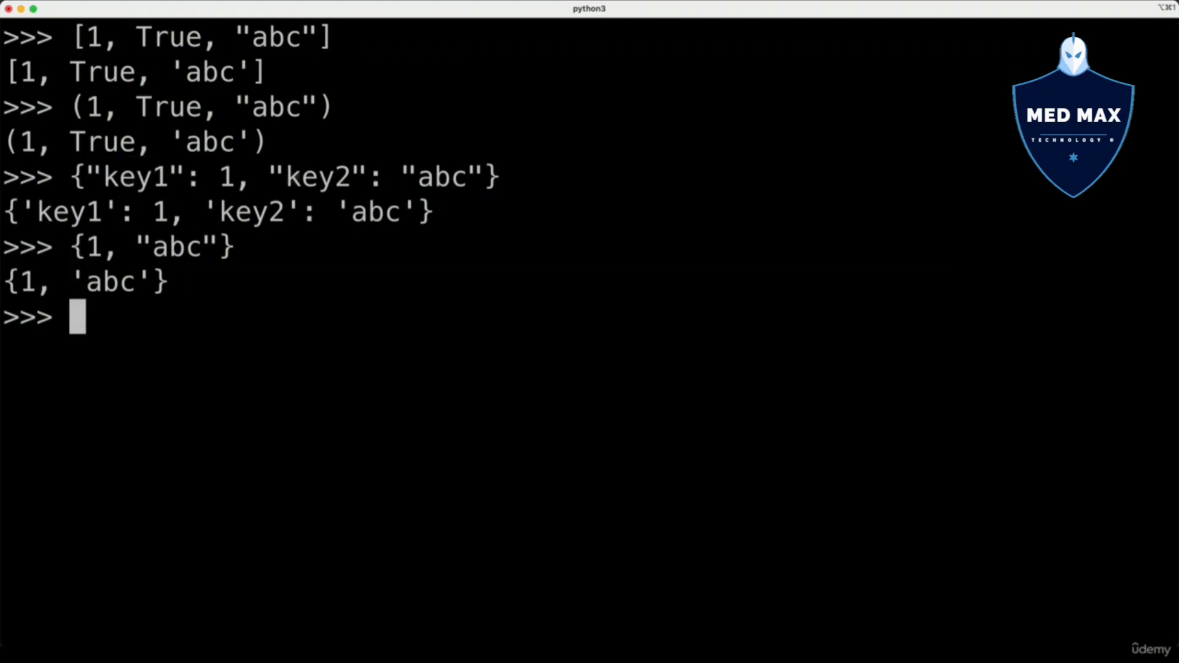
double_click(315, 177)
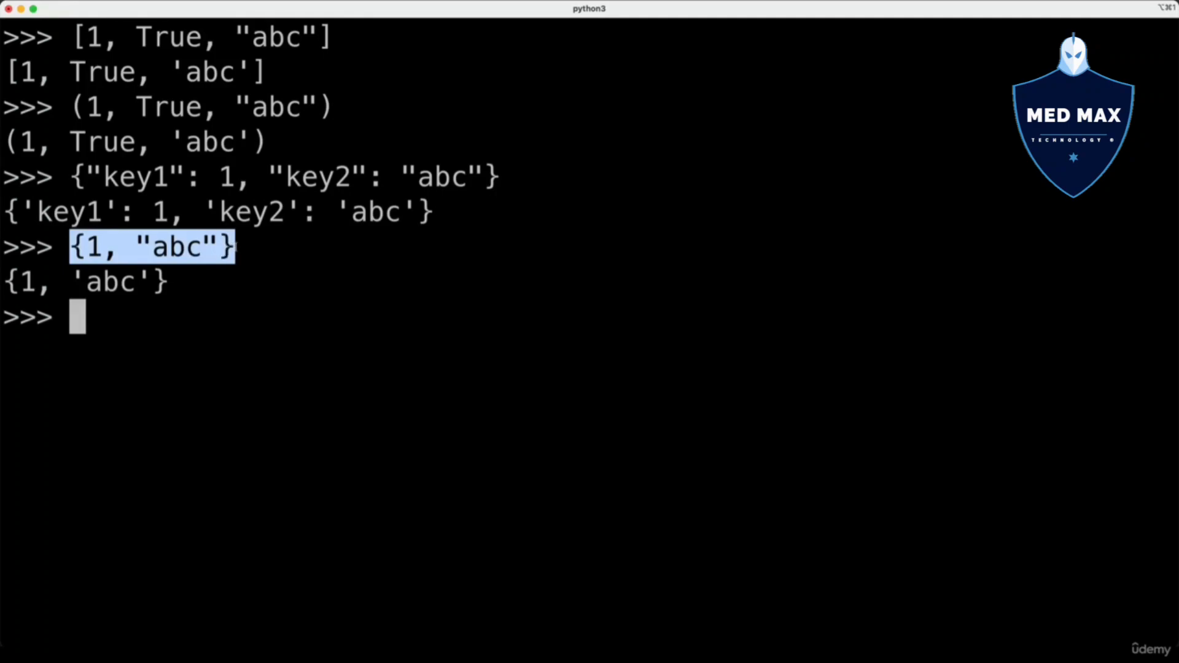
double_click(177, 247)
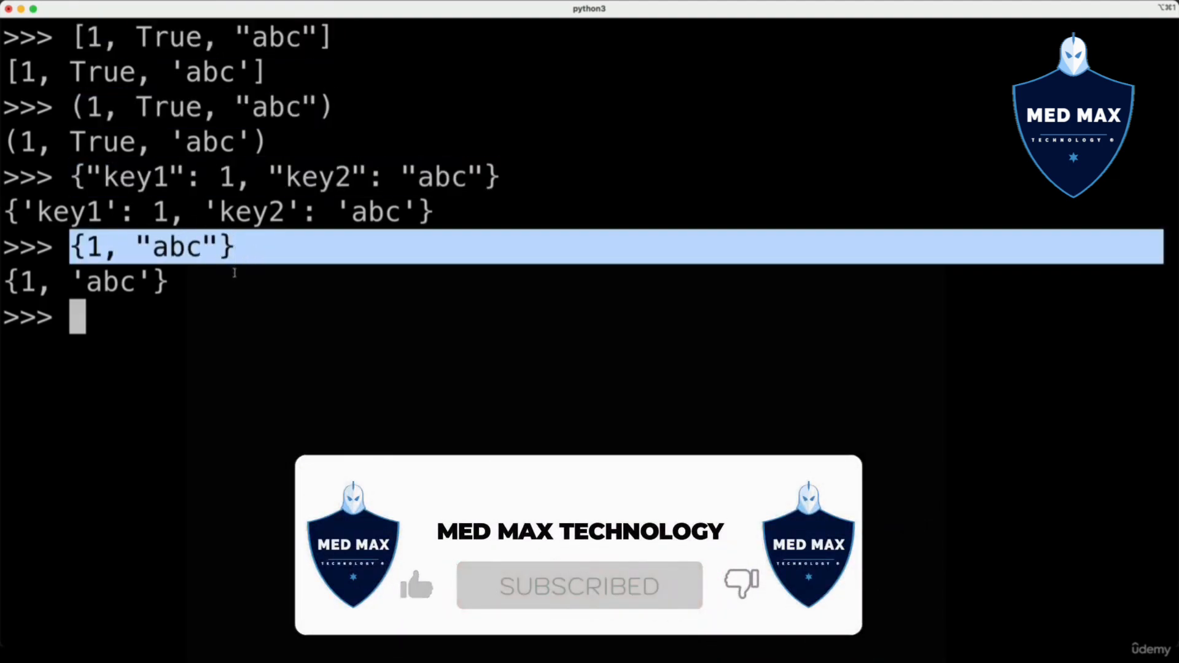
End the interactive Python session with exit()
text(exit)
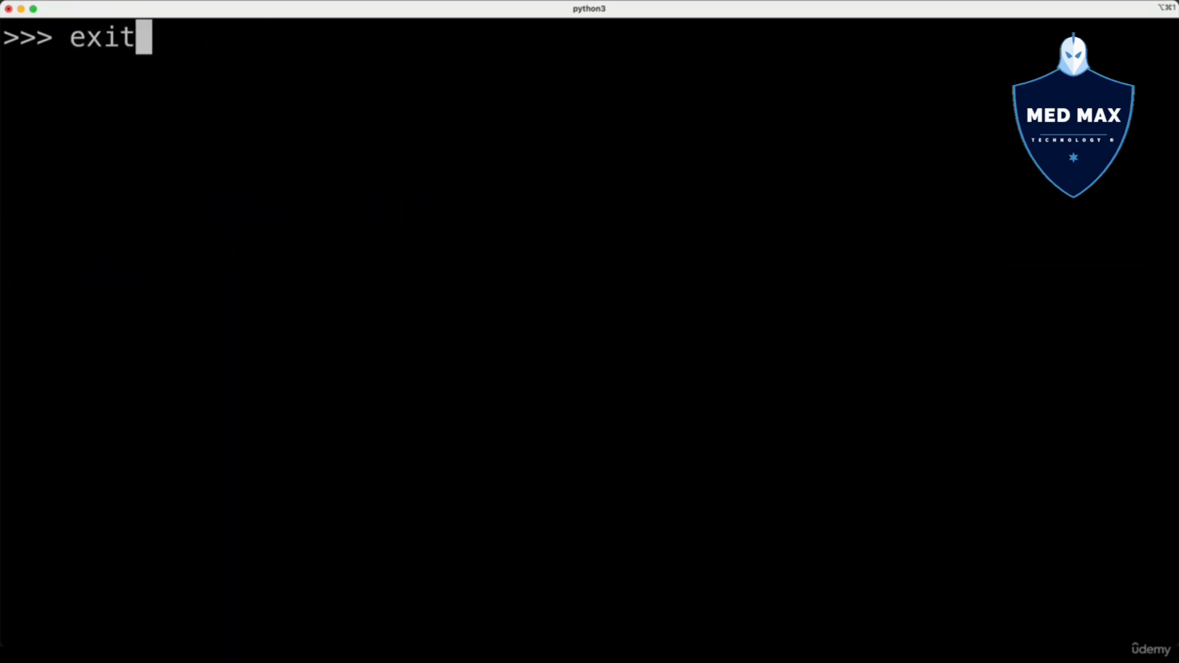
text(())
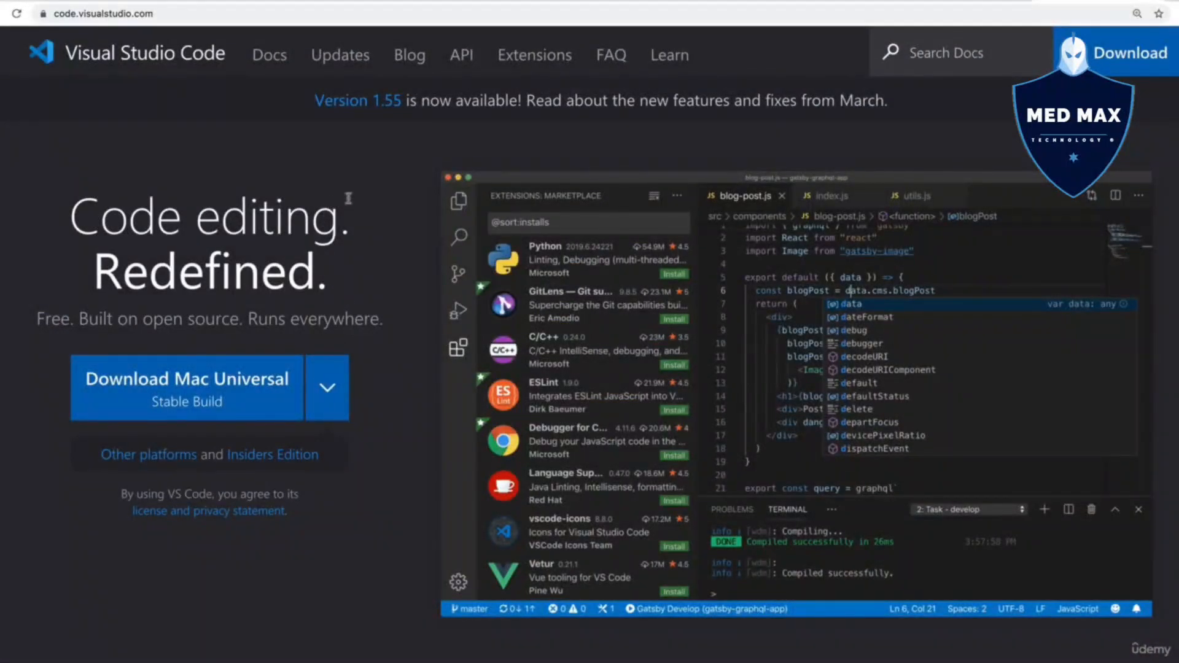
mouse_move(525, 260)
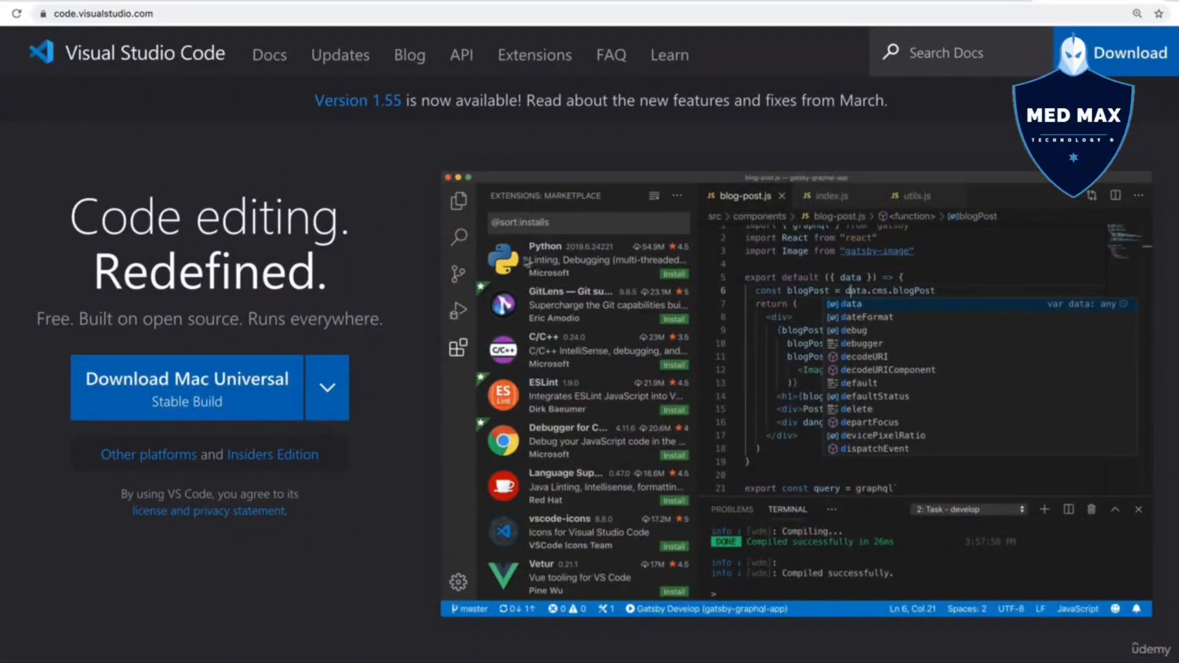
mouse_move(390, 269)
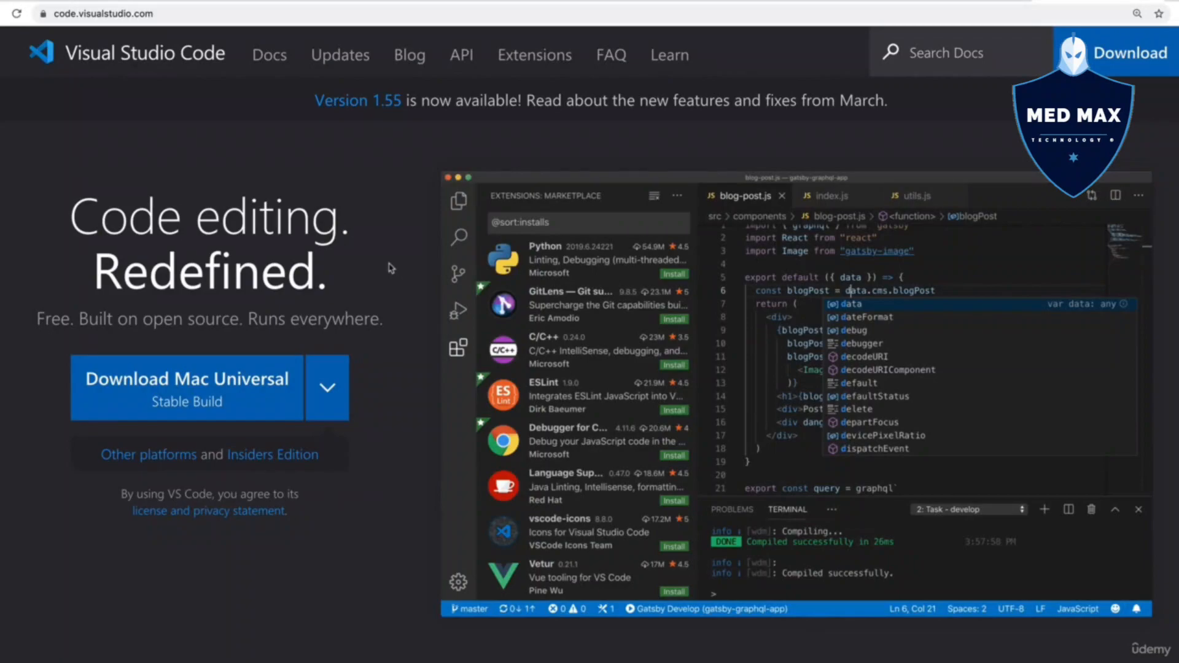
mouse_move(380, 247)
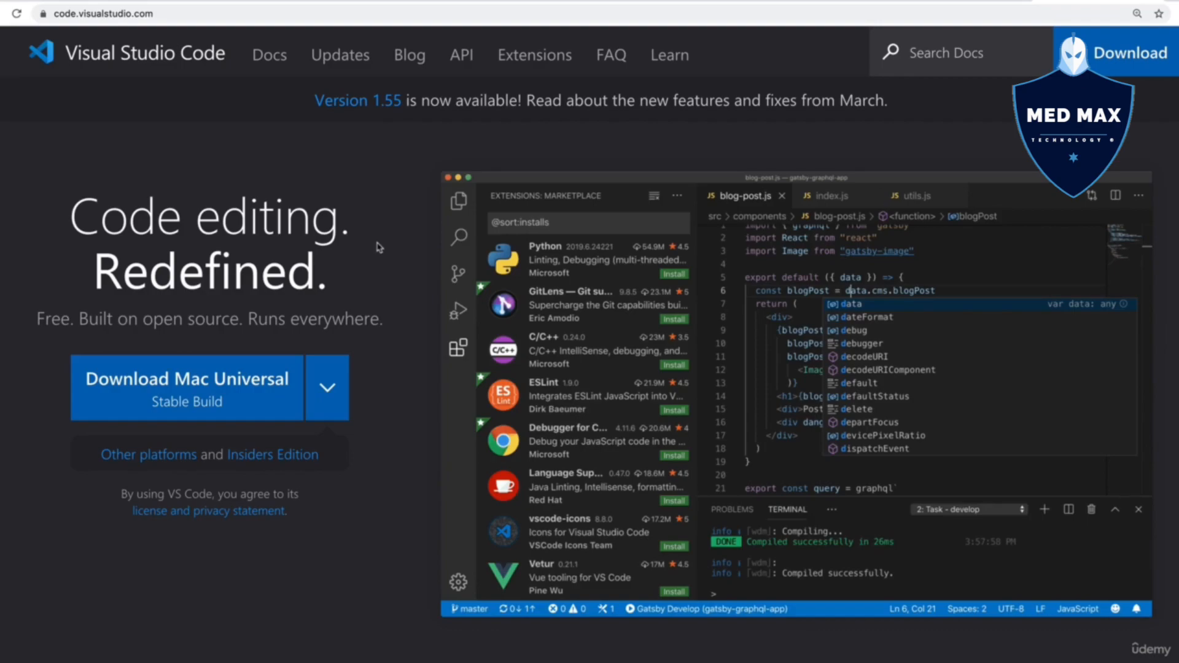
mouse_move(410, 209)
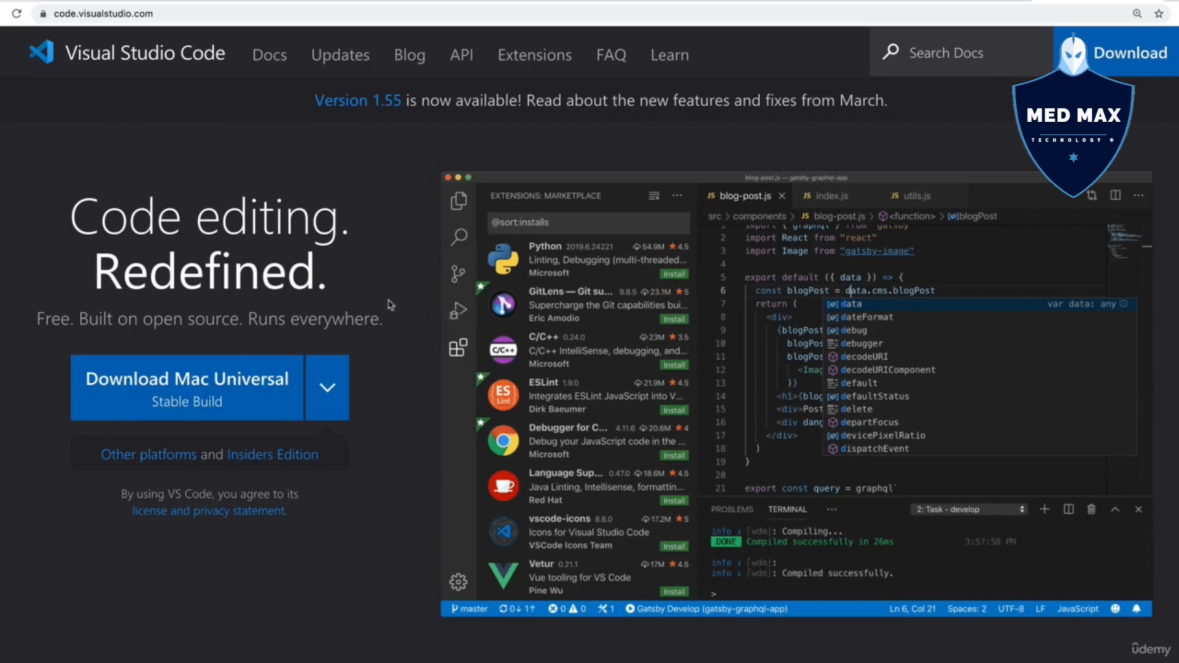
mouse_move(524, 324)
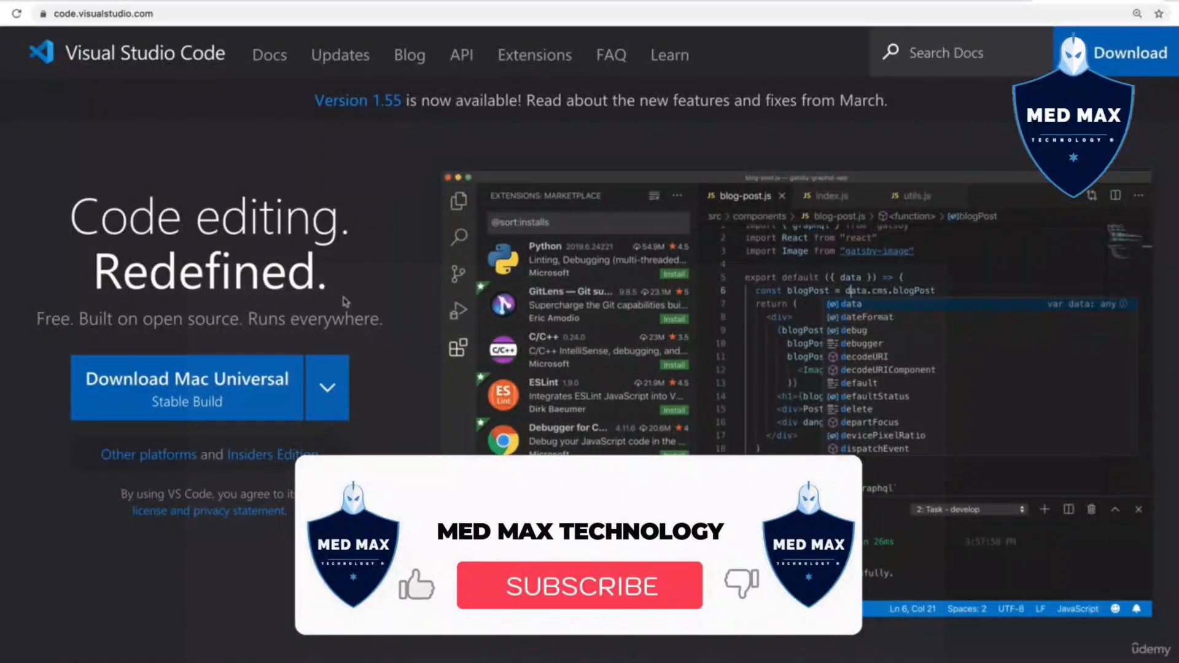
Show the Visual Studio Code website with its Mac download offer in Chrome
click(578, 586)
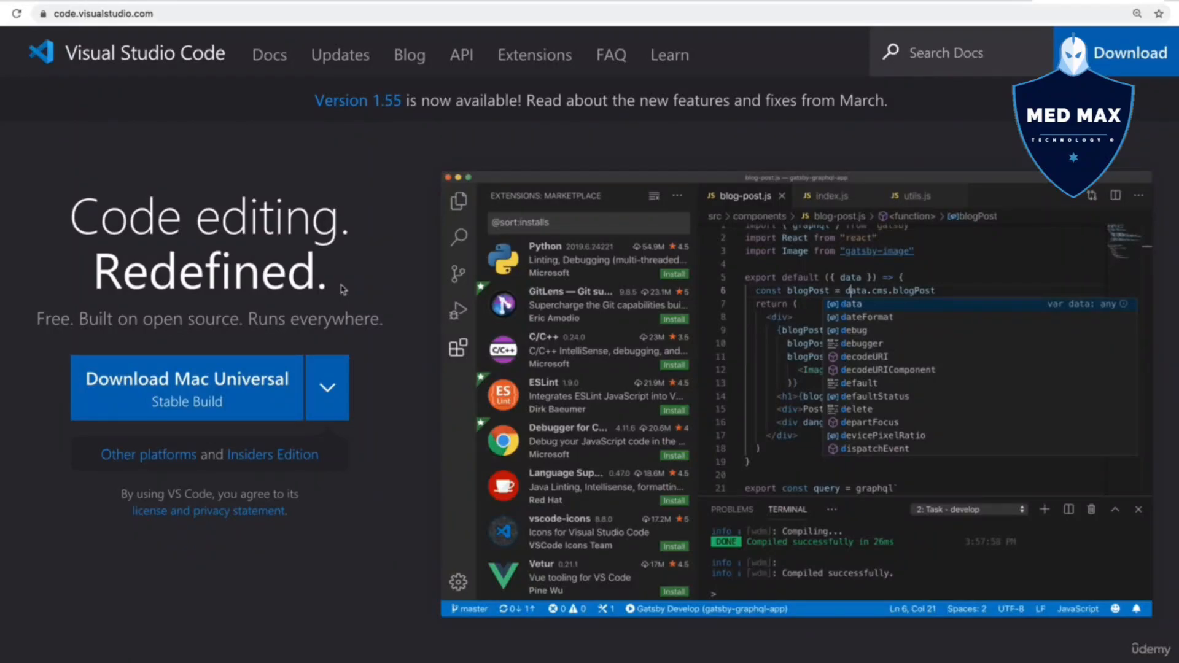
mouse_move(375, 304)
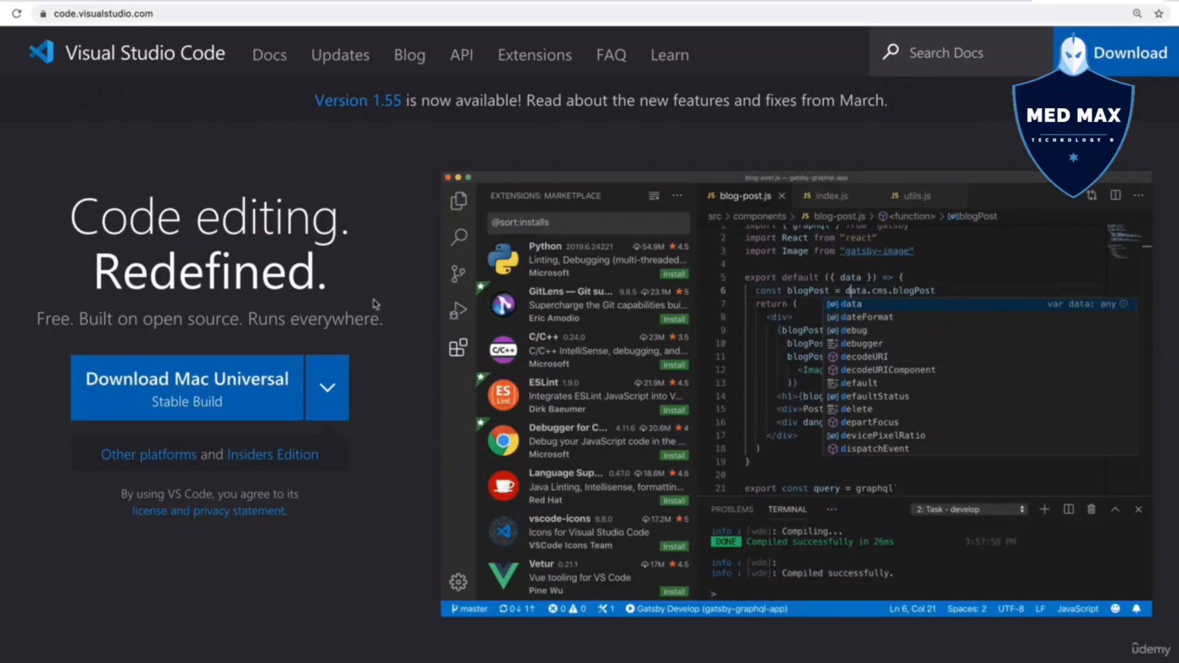
mouse_move(370, 303)
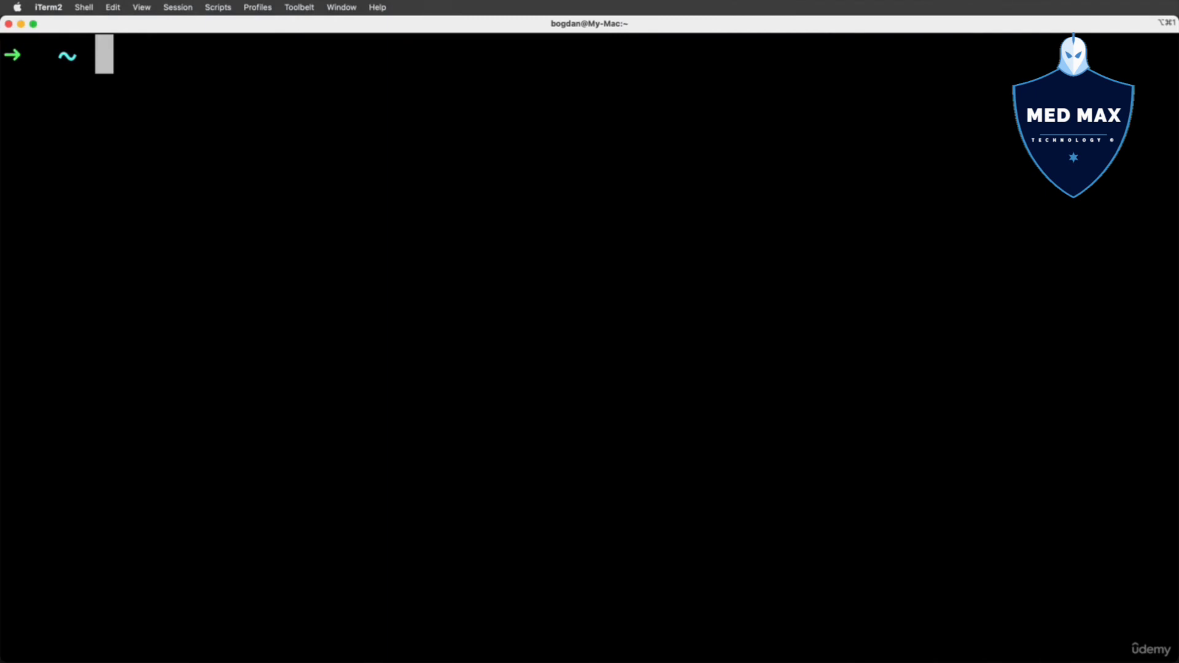
Make a python-crash-course folder on the Desktop and launch VS Code on it with code
text(cd Desktop)
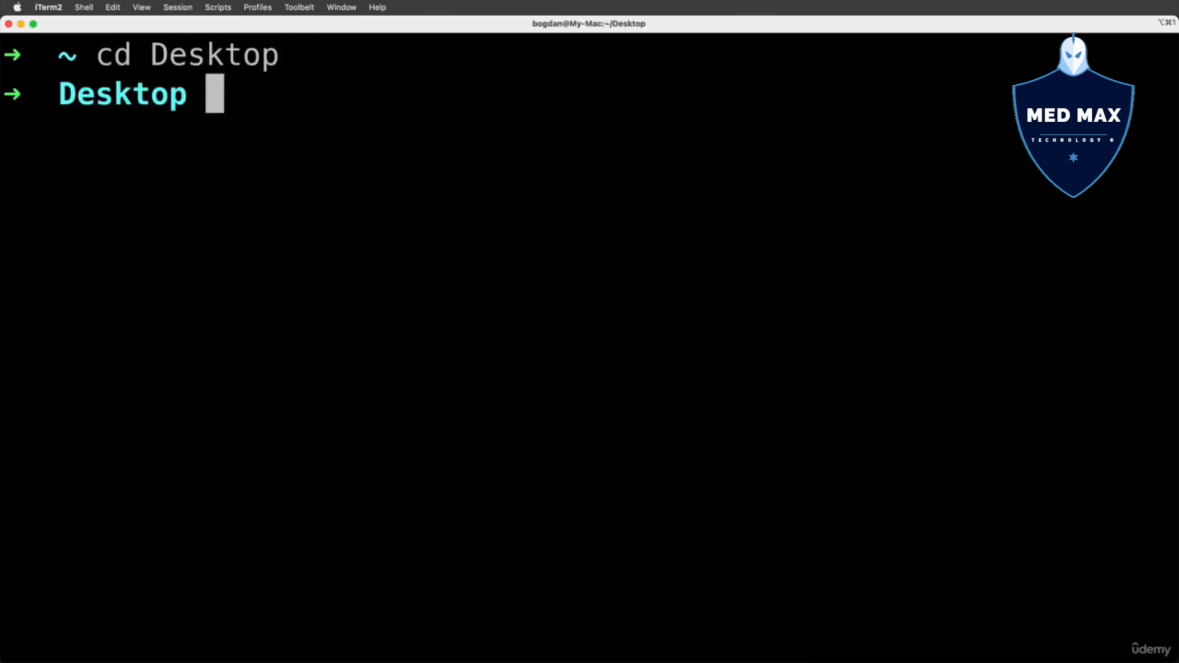
text(mkdir pytho)
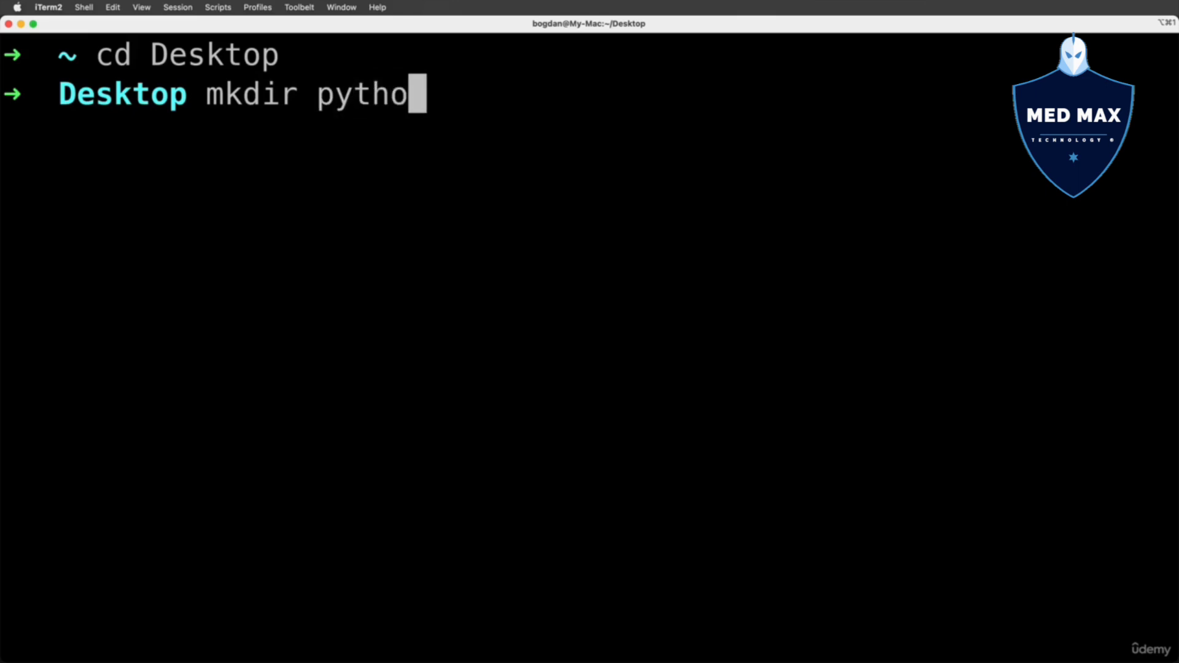
text(n-crash-course)
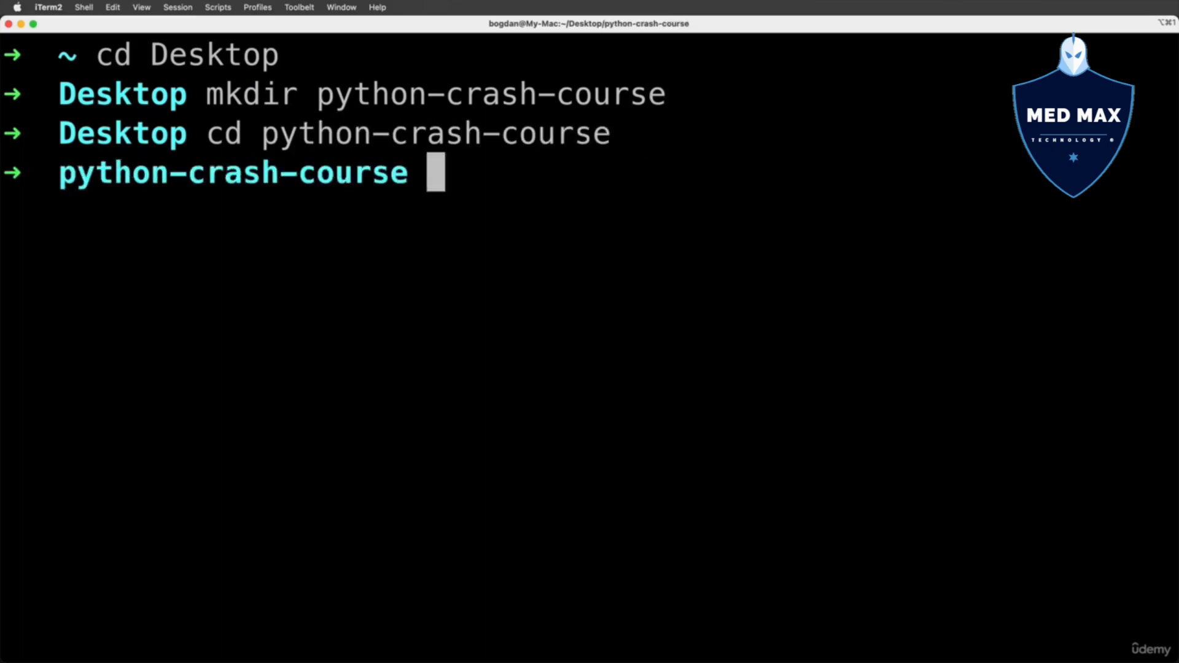
text(code .)
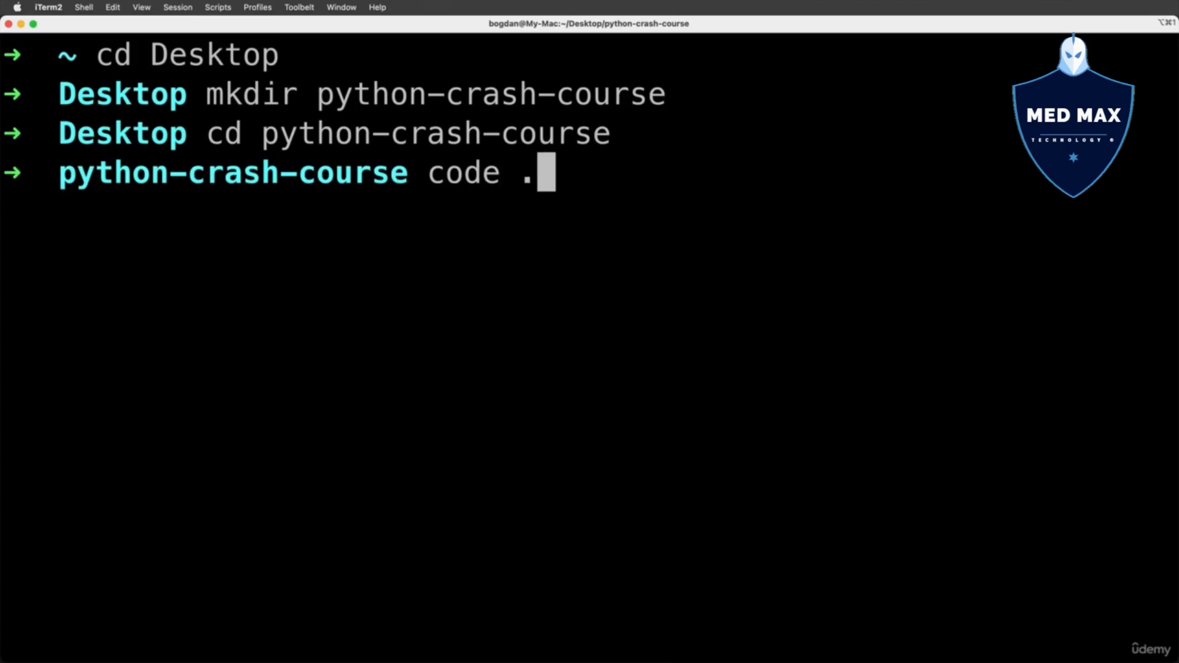
double_click(445, 174)
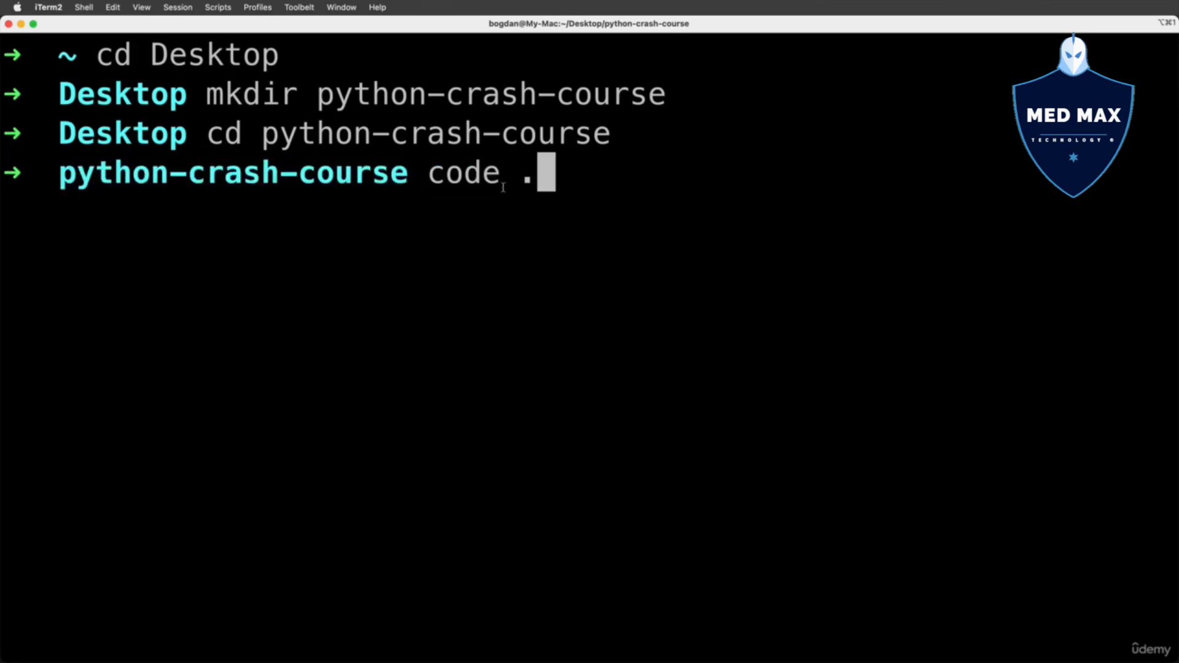
key(enter)
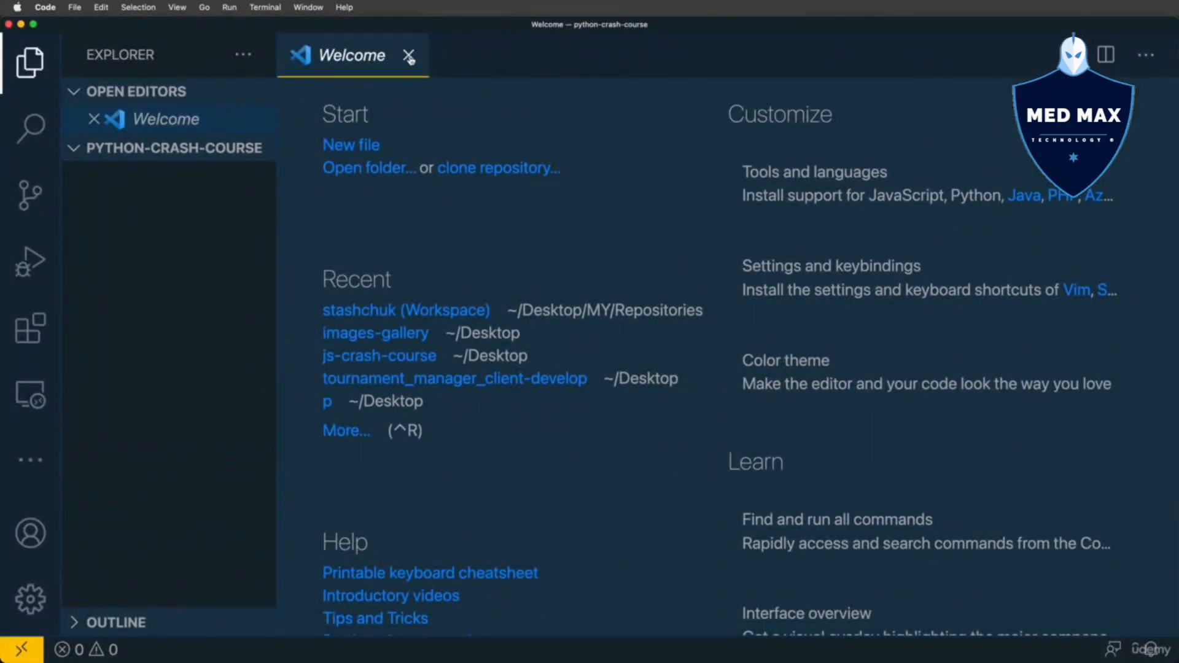
Dismiss the Welcome page and create a new file named main.py in the project
click(408, 55)
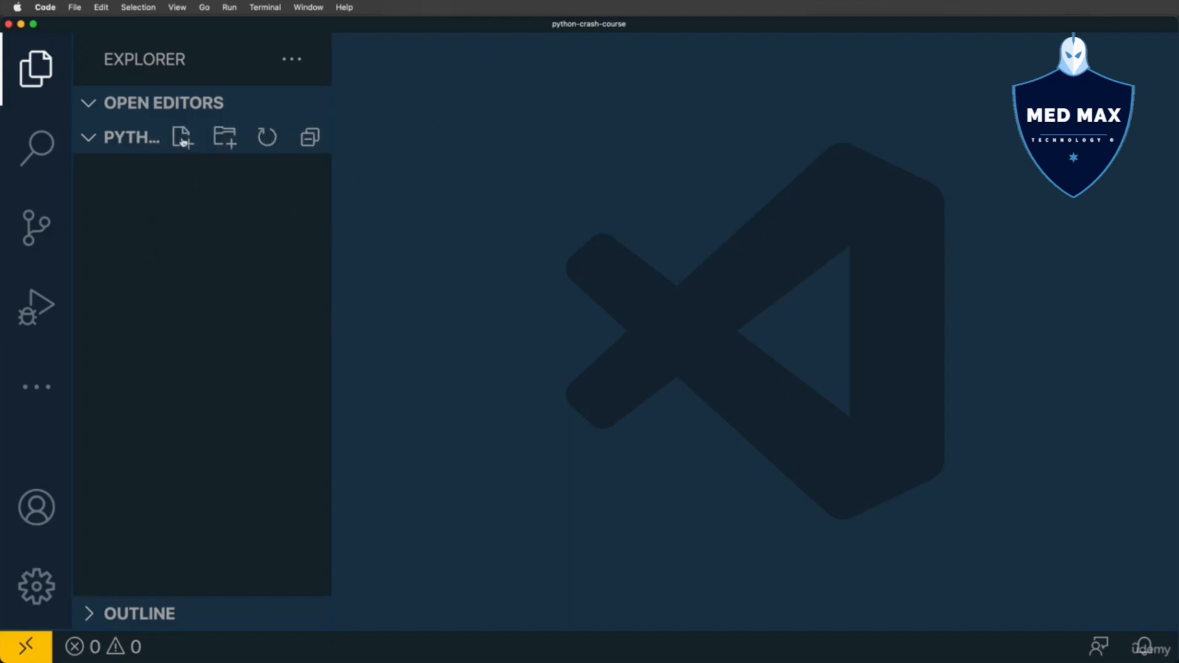
click(182, 137)
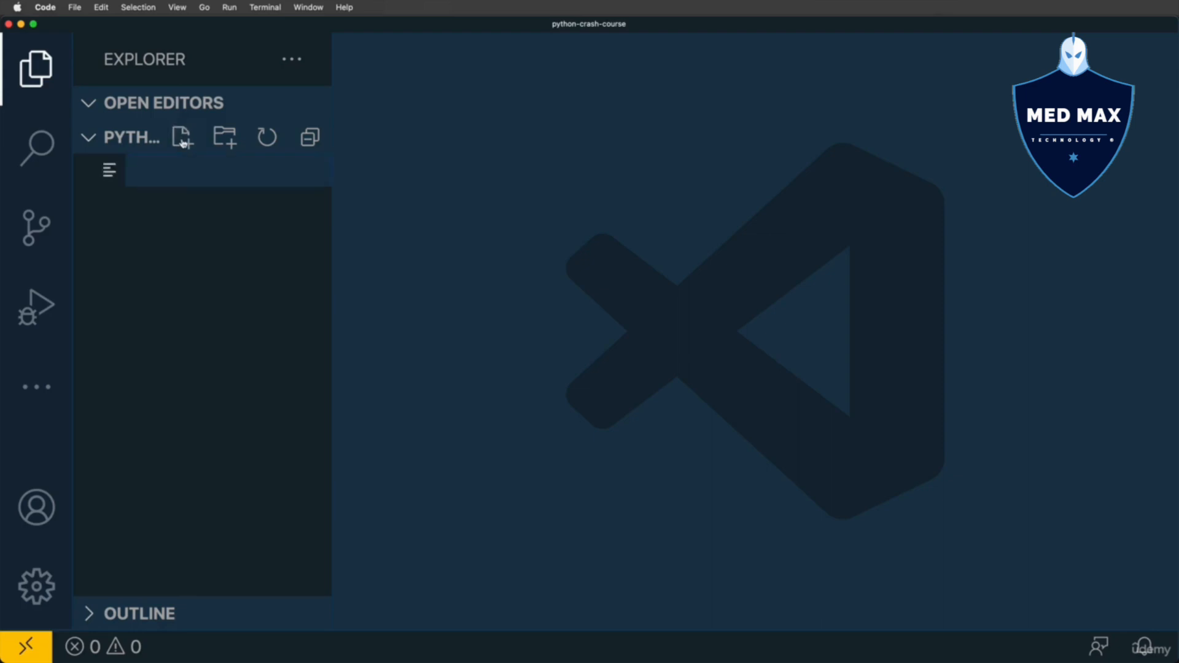
text(main.py)
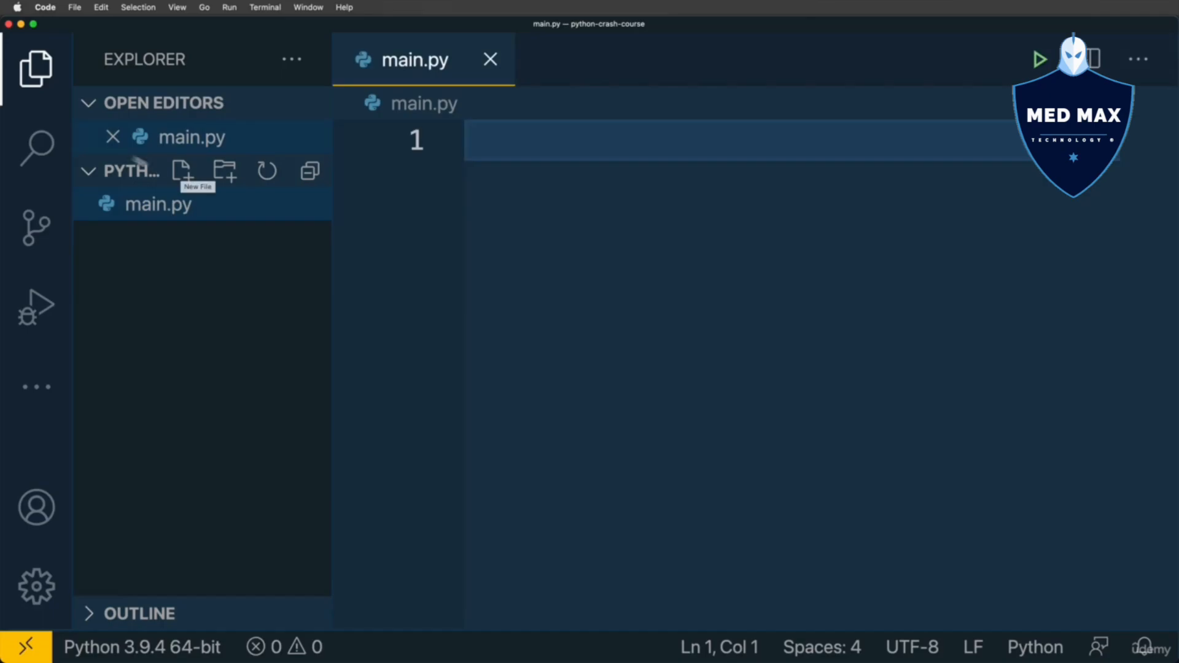
click(36, 67)
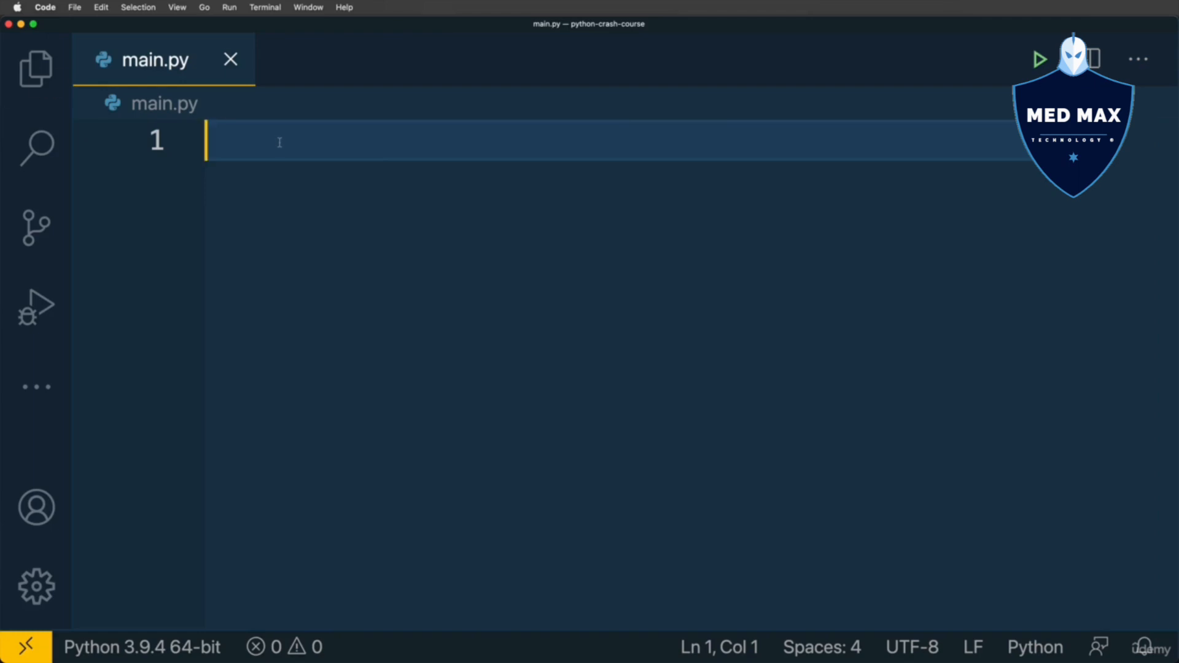
Write print("Hello from Python") in main.py and focus the integrated terminal
text(print("Hello "))
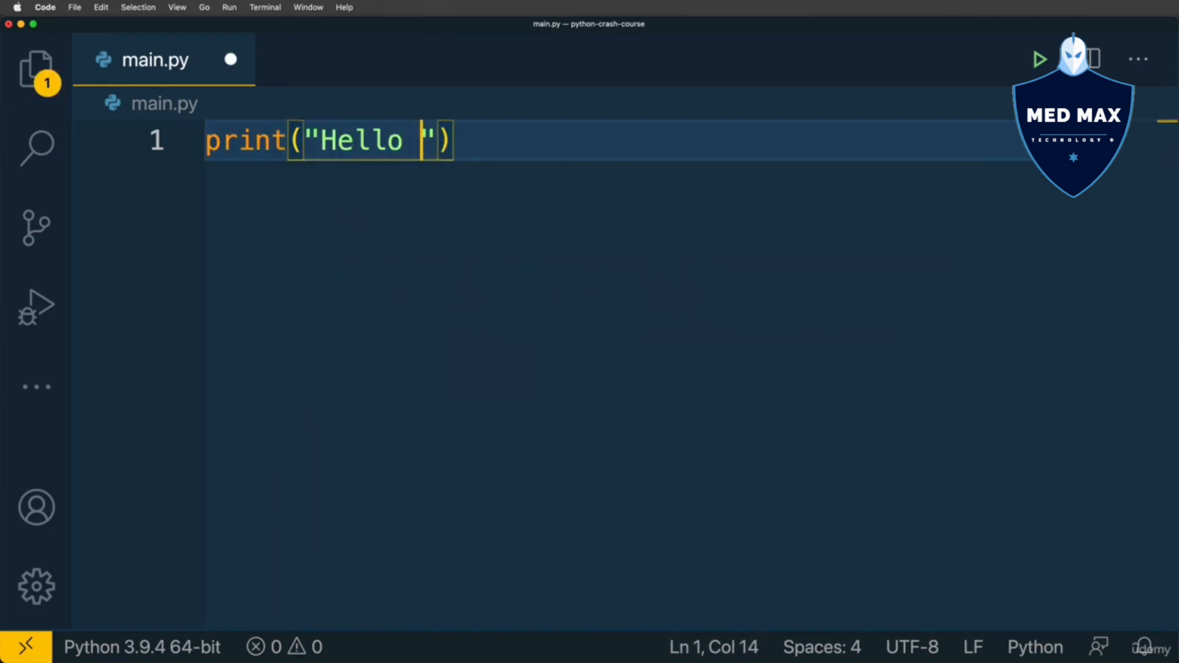
text(from Python)
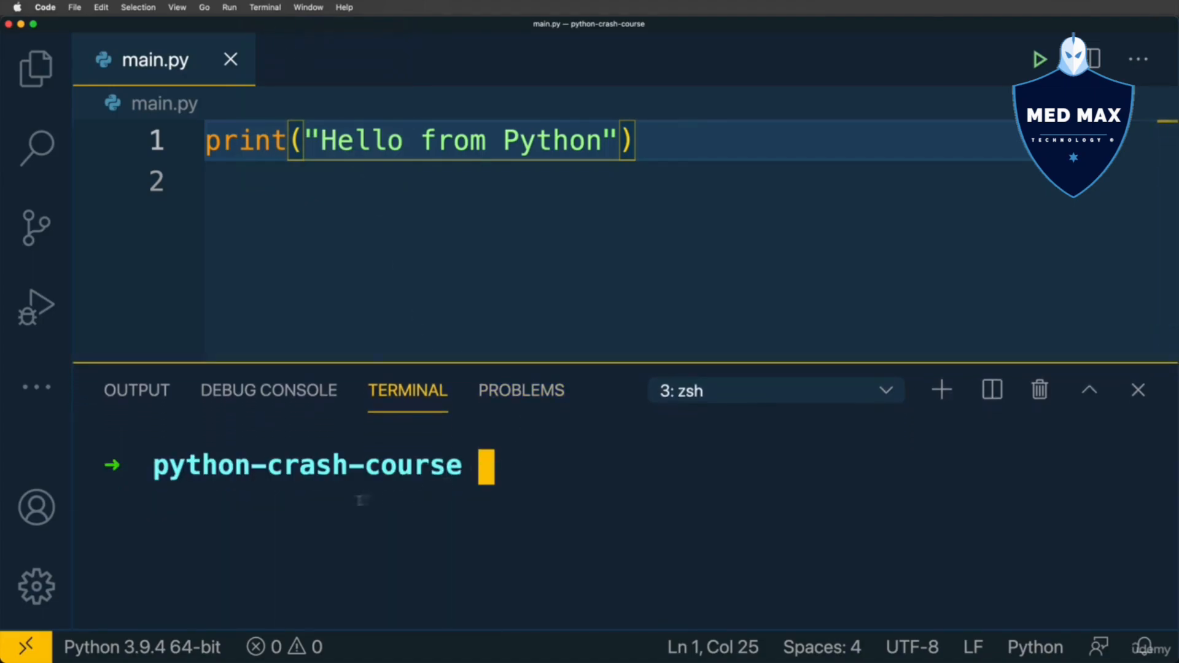
mouse_move(518, 461)
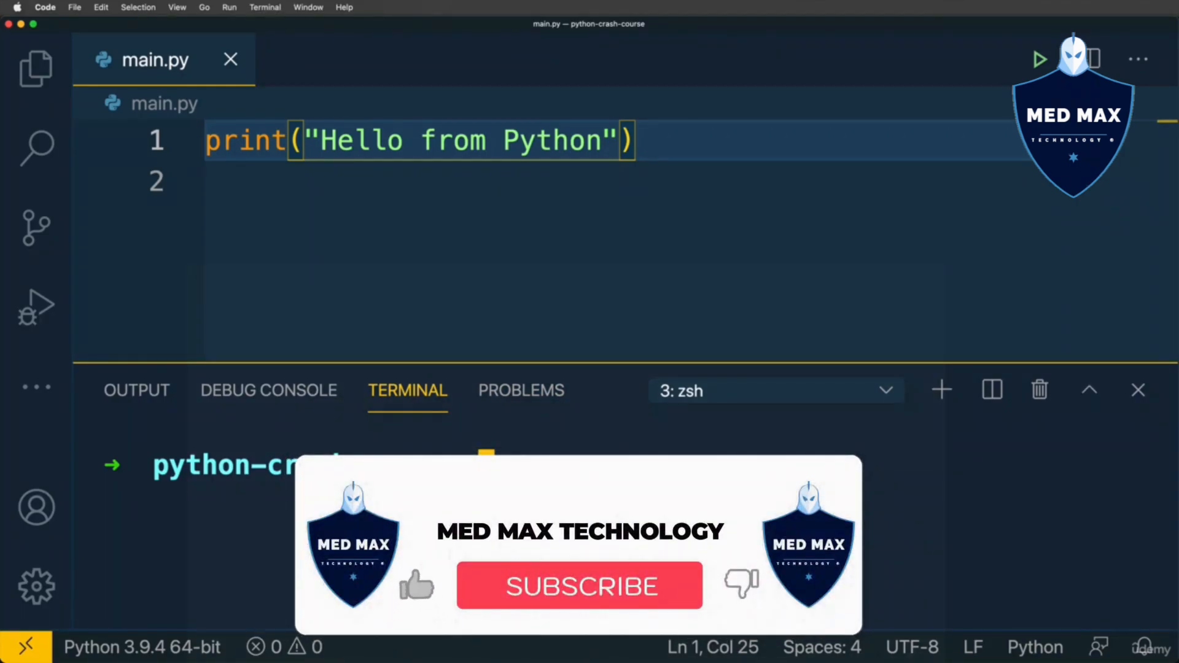
click(579, 587)
text(python main.p)
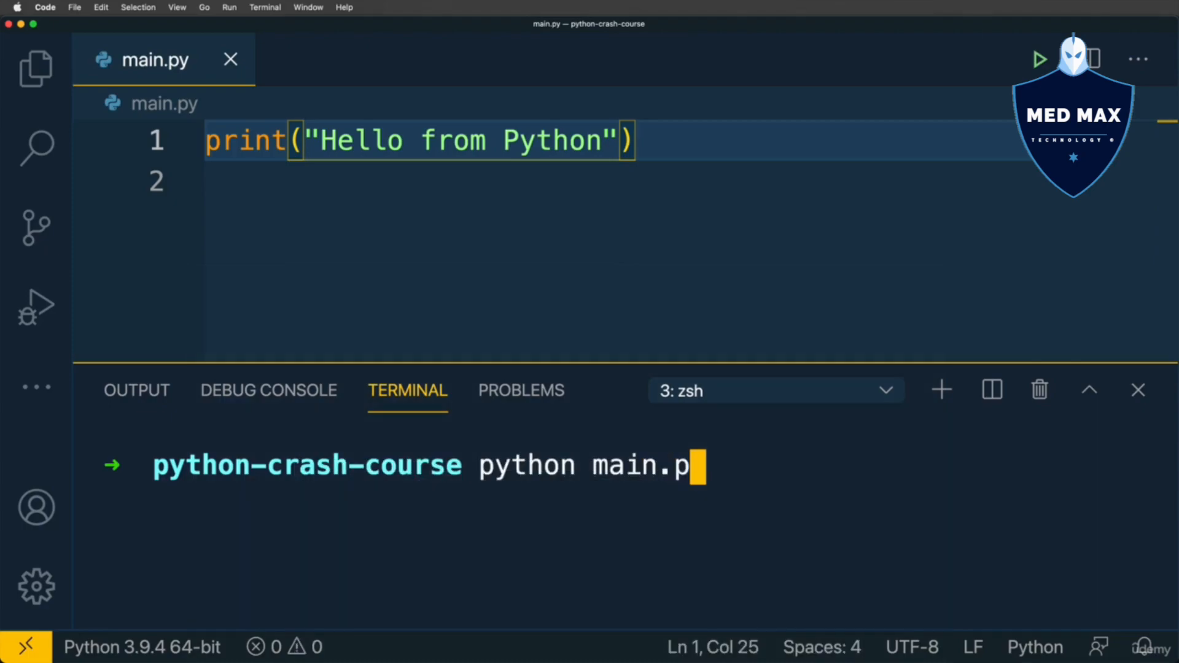
Run python3 main.py in the terminal to print Hello from Python, then highlight the command
text(y)
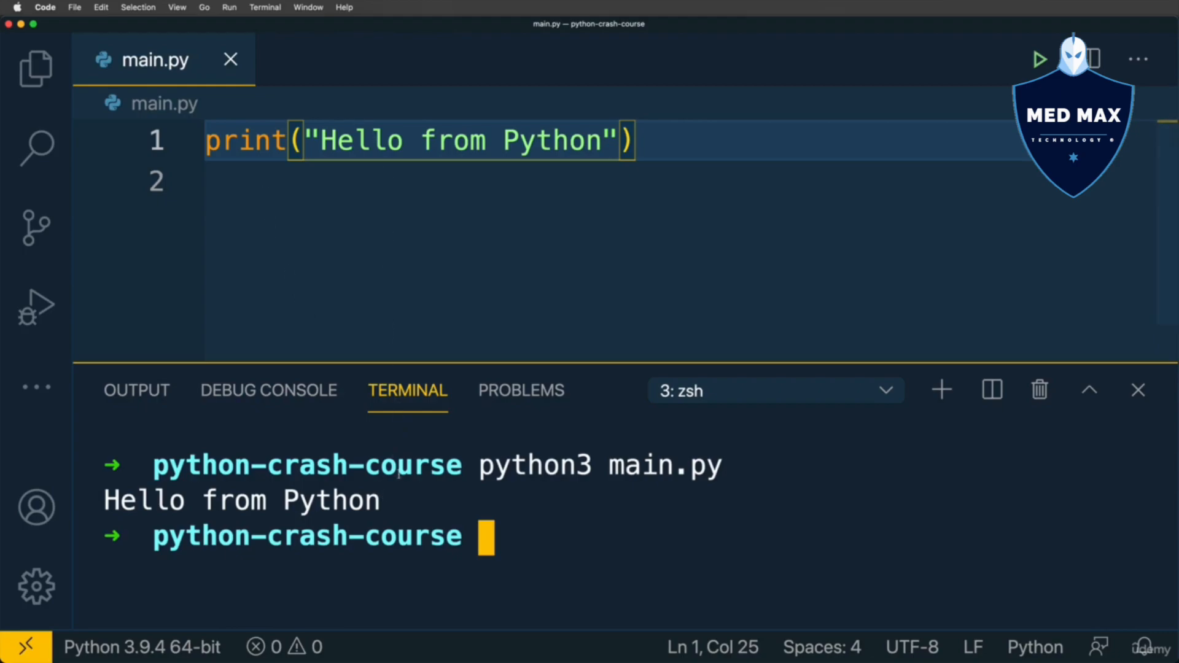
double_click(239, 500)
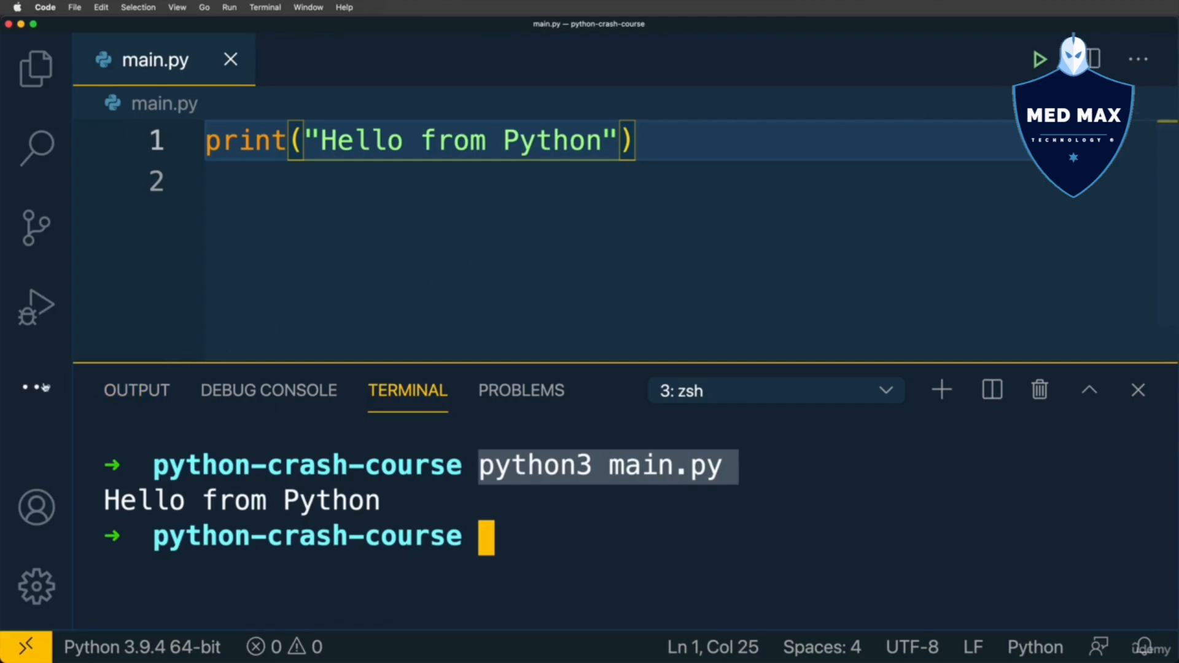
Find Code Runner in the Extensions marketplace and install it
click(36, 308)
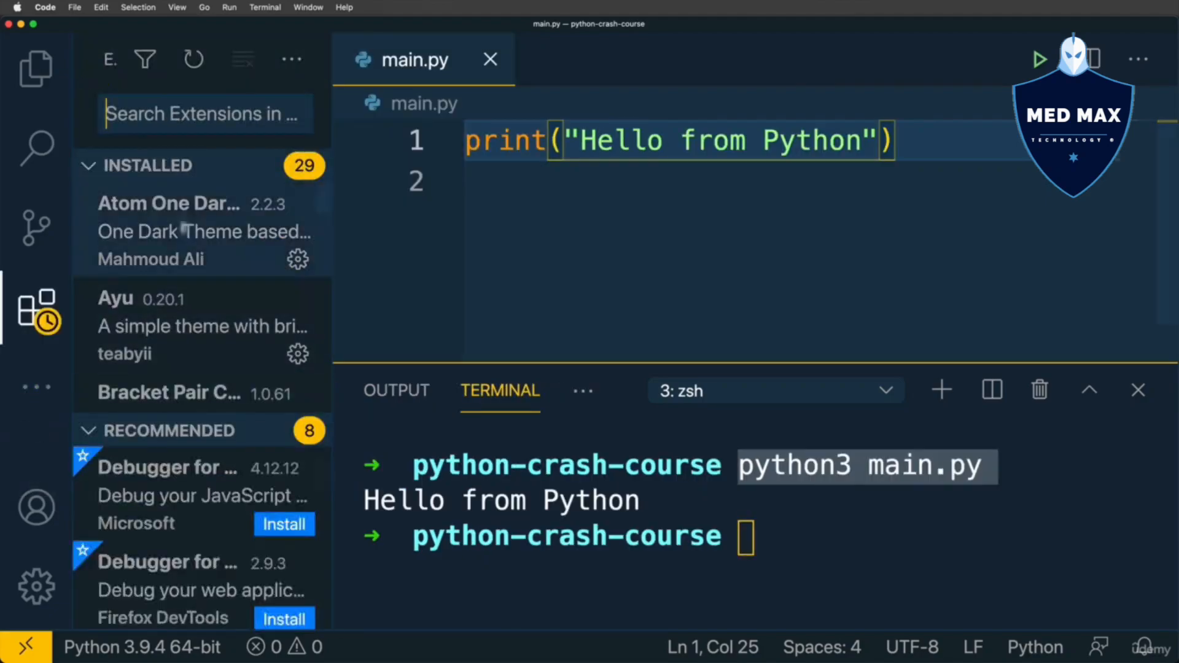
text(code runner)
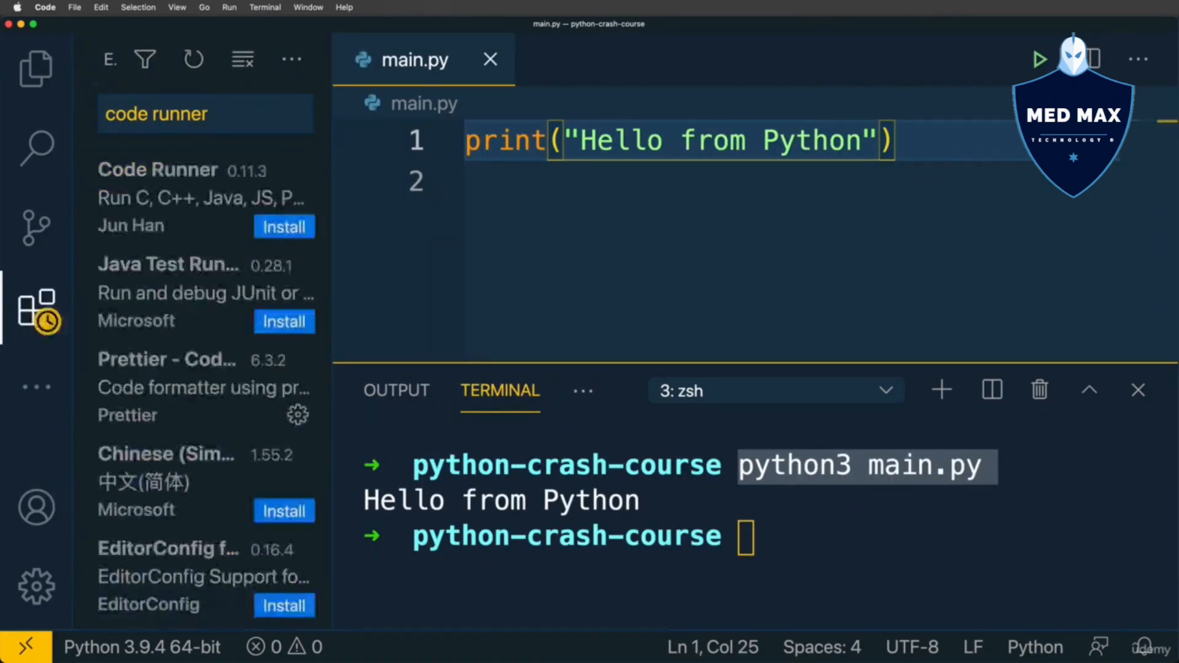
click(159, 170)
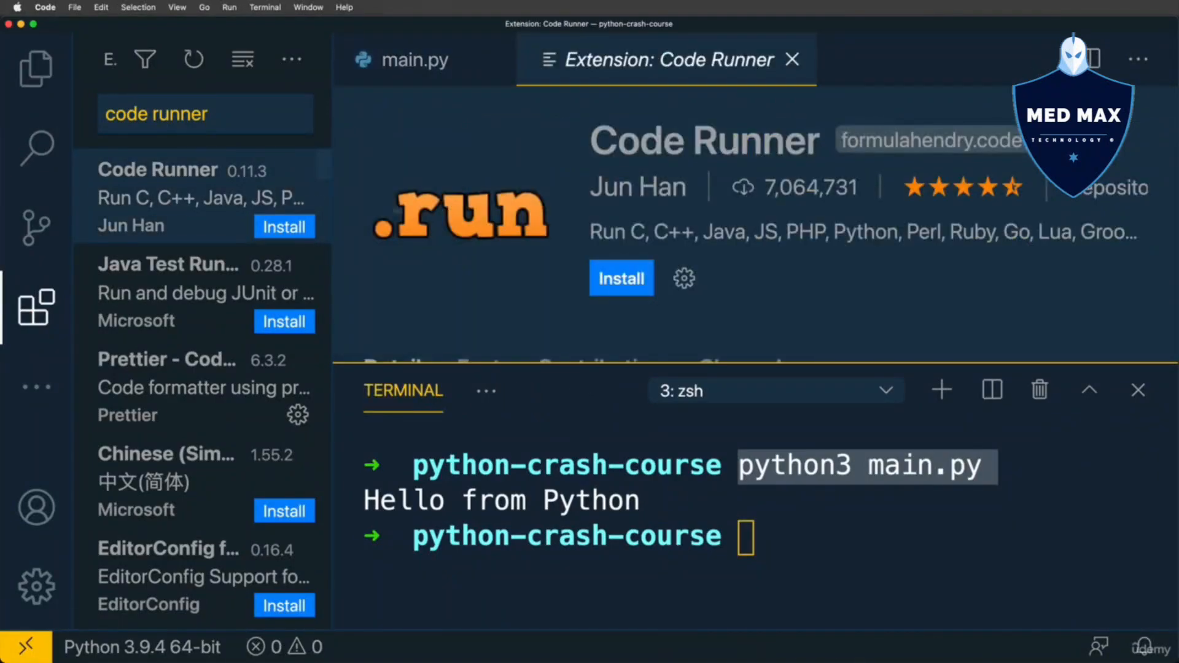
click(621, 277)
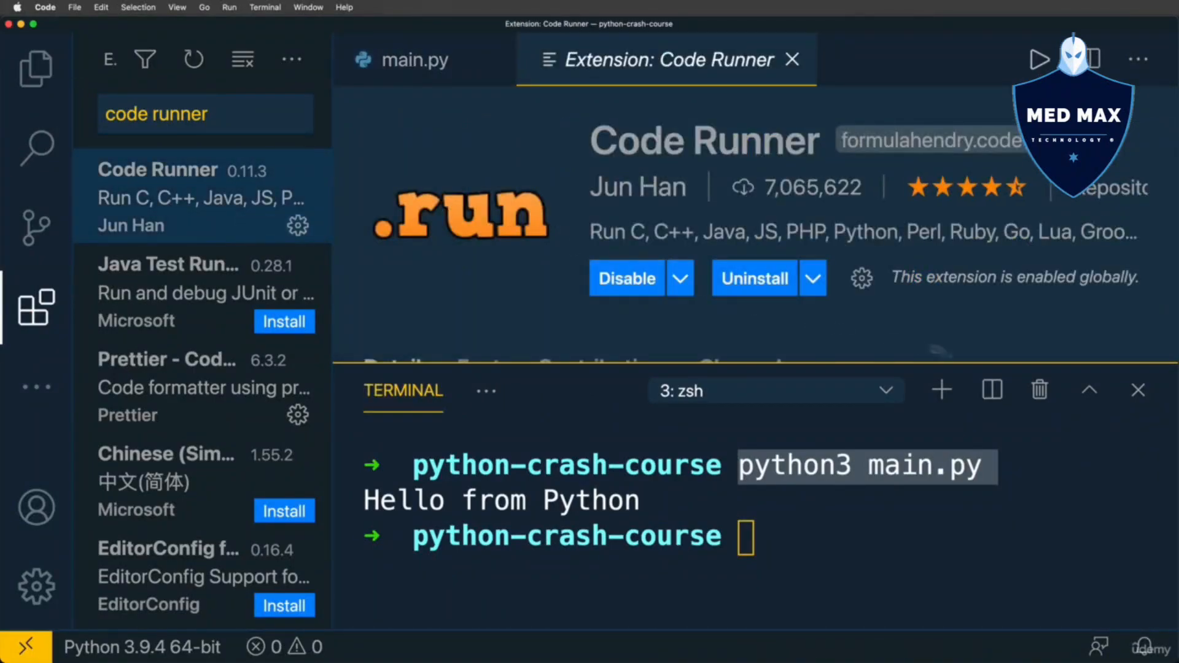
Scroll the Code Runner page to its Usages instructions and hide the side panels
click(1137, 389)
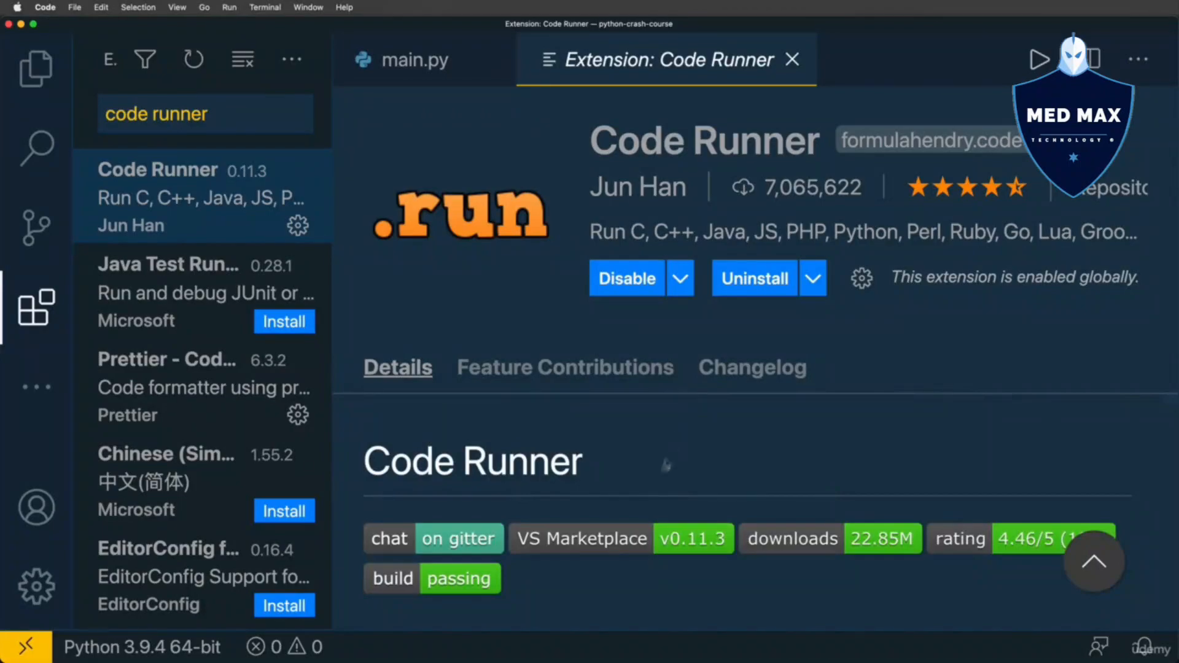
scroll(down, 3)
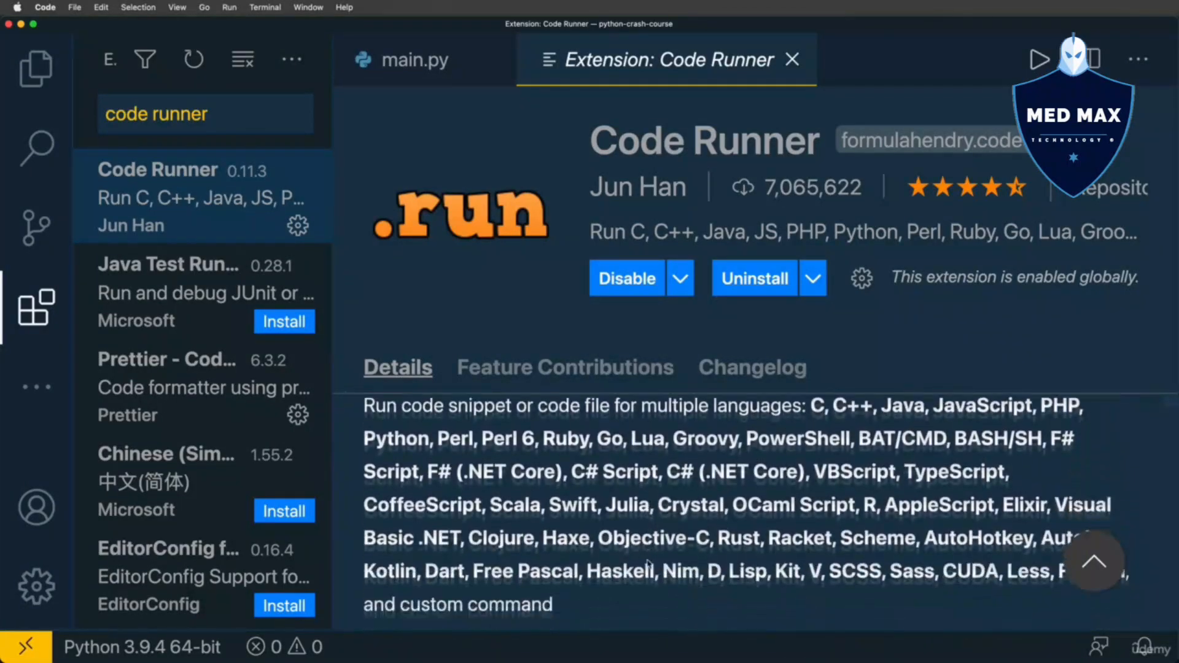
scroll(down, 3)
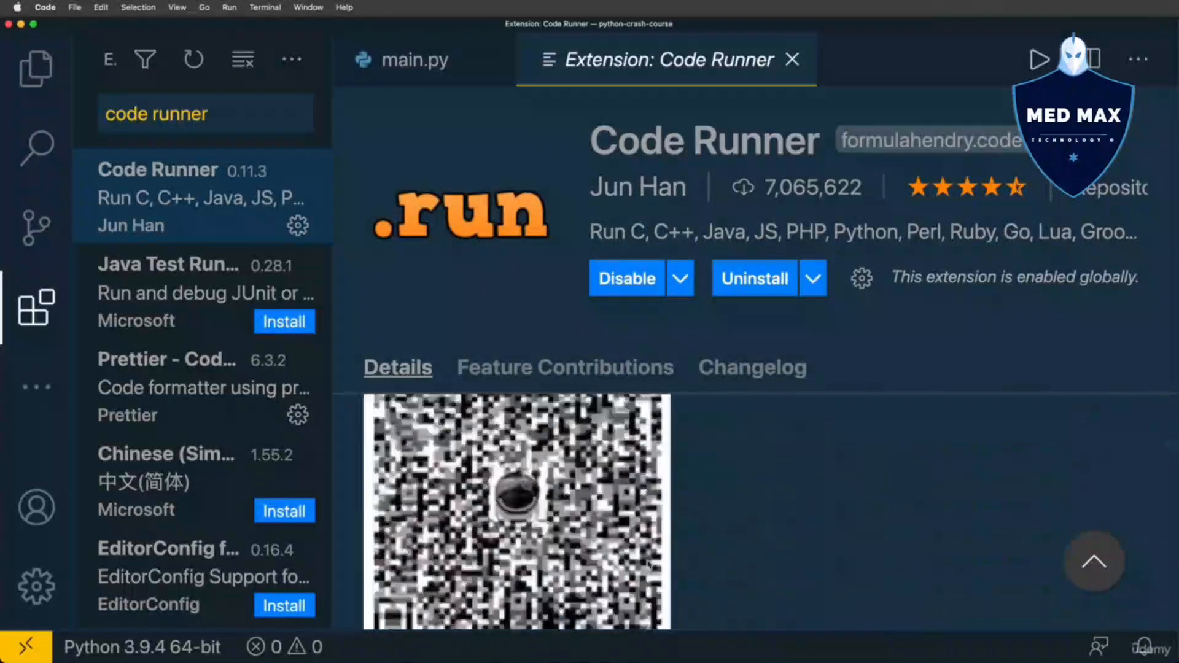
scroll(down, 3)
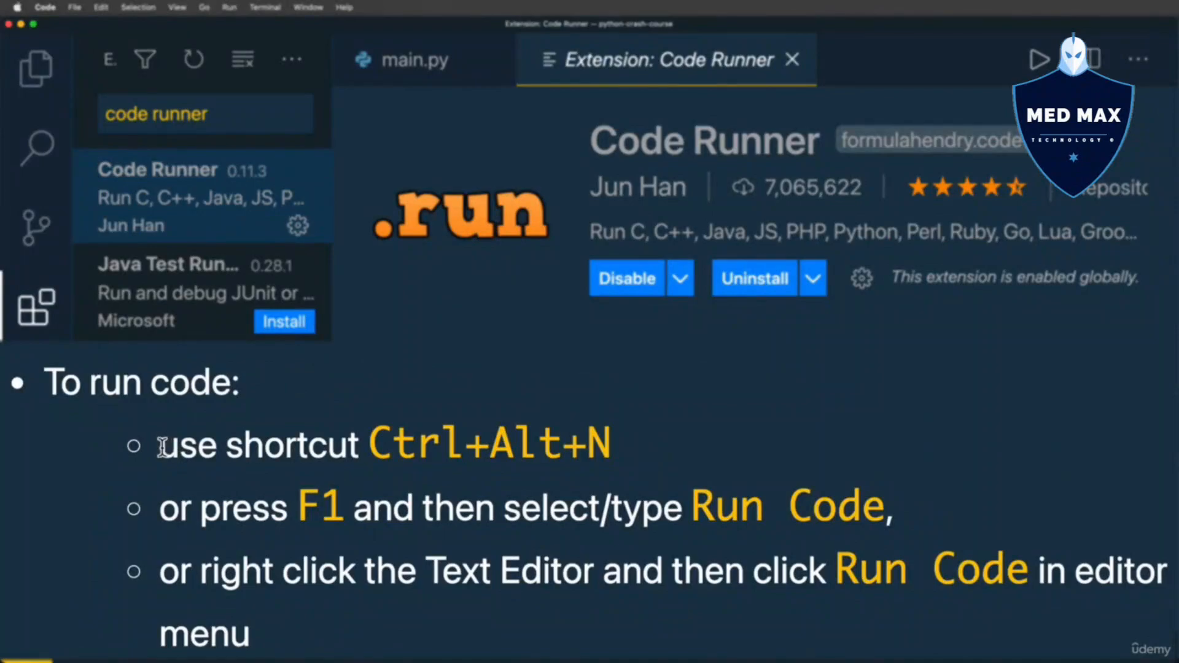
drag(158, 444, 613, 444)
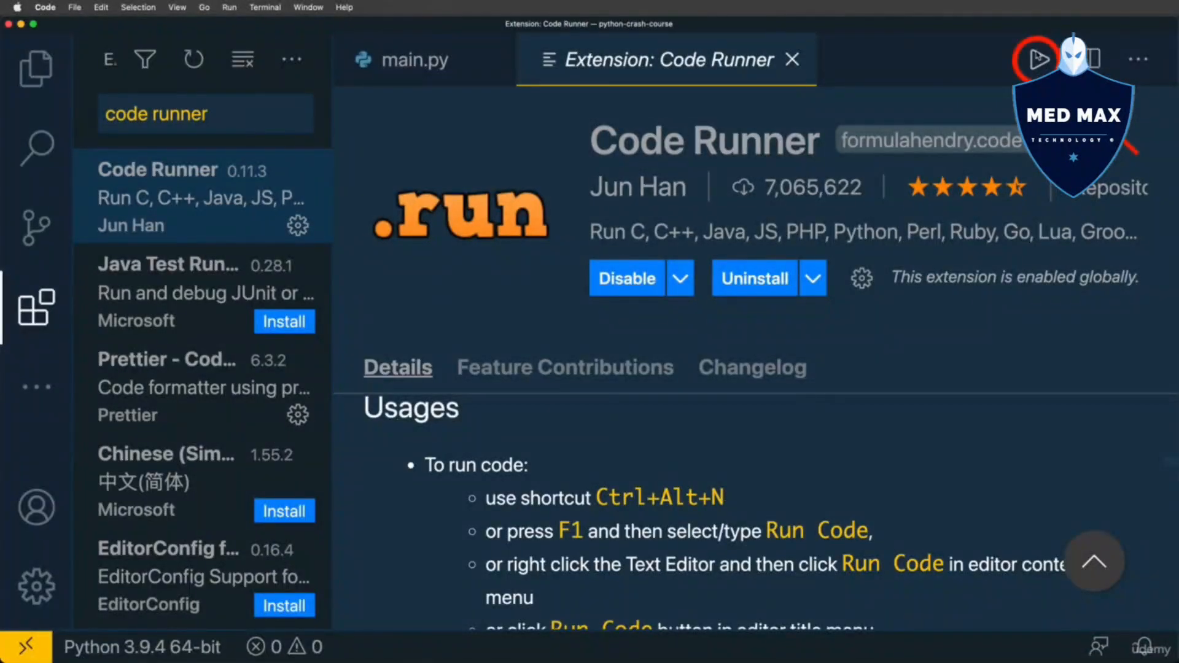
click(35, 307)
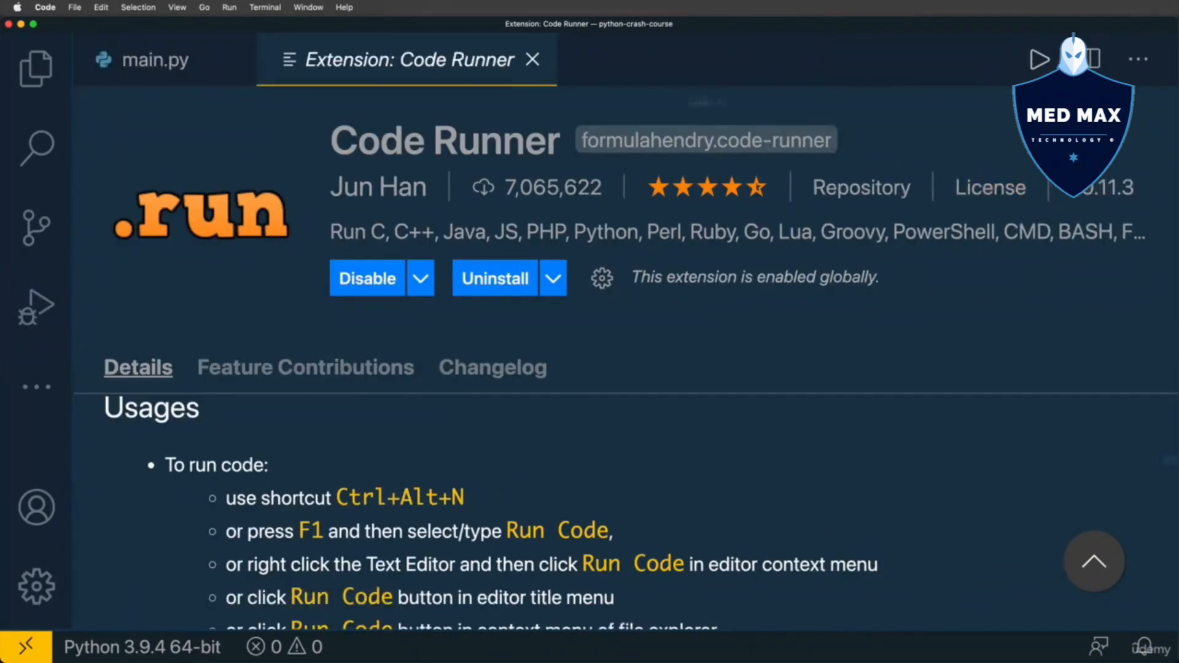
Rerun main.py with the Run Code button so Output shows the [Running], greeting and [Done] lines
click(155, 59)
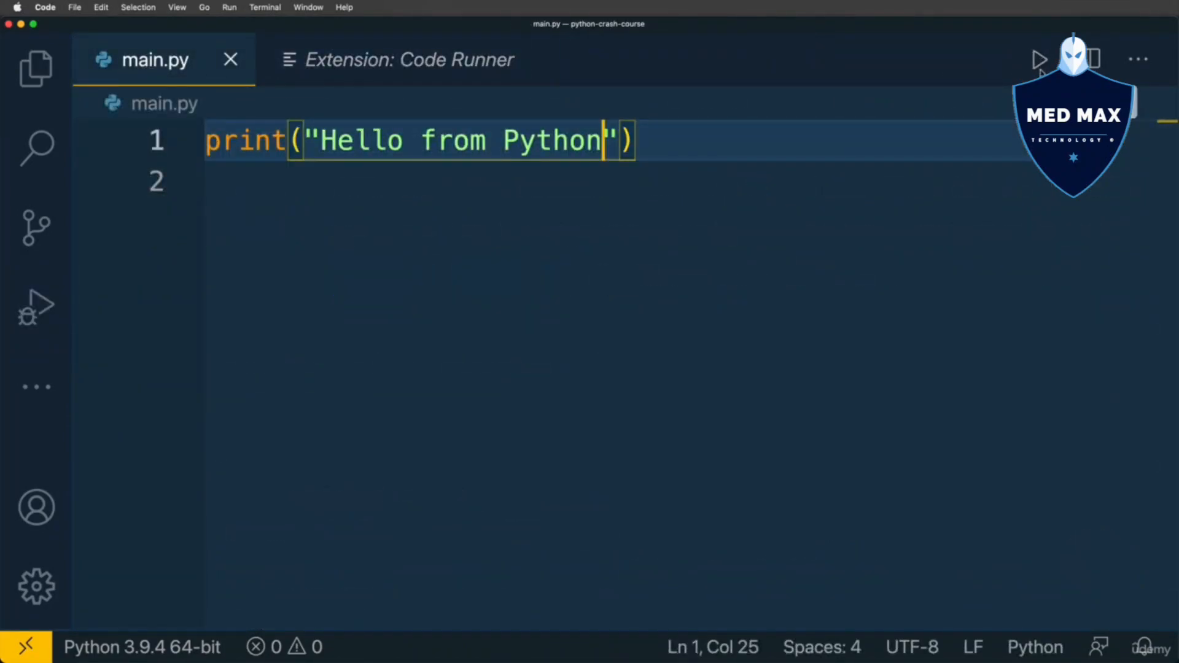
click(1039, 59)
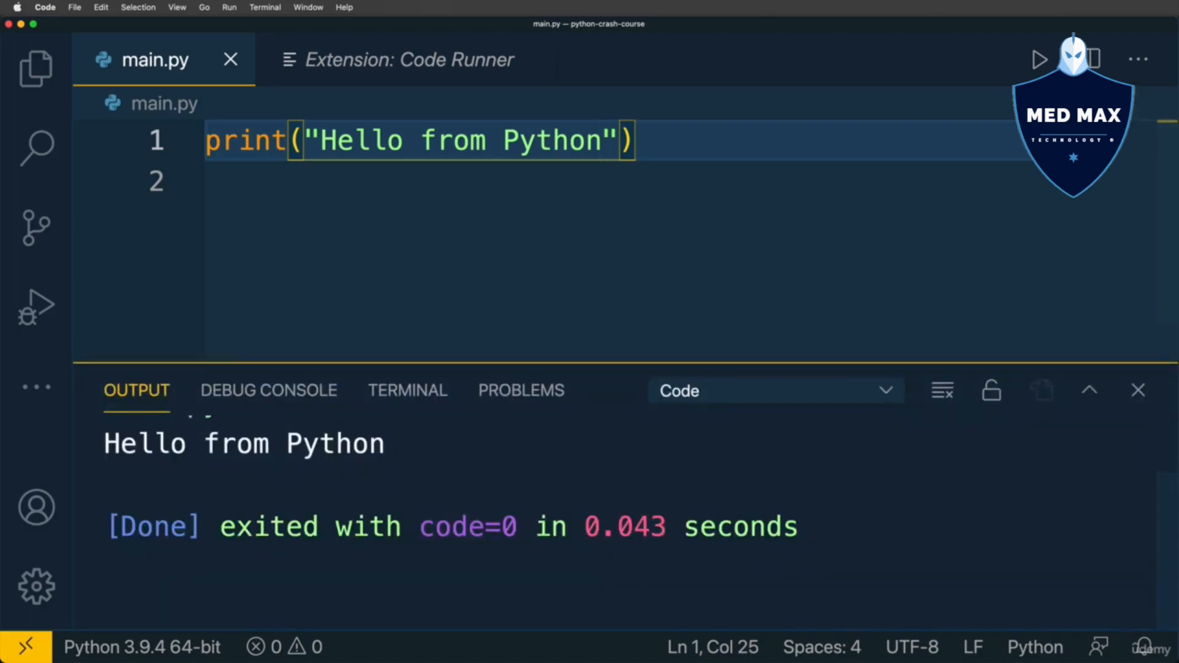
click(1040, 59)
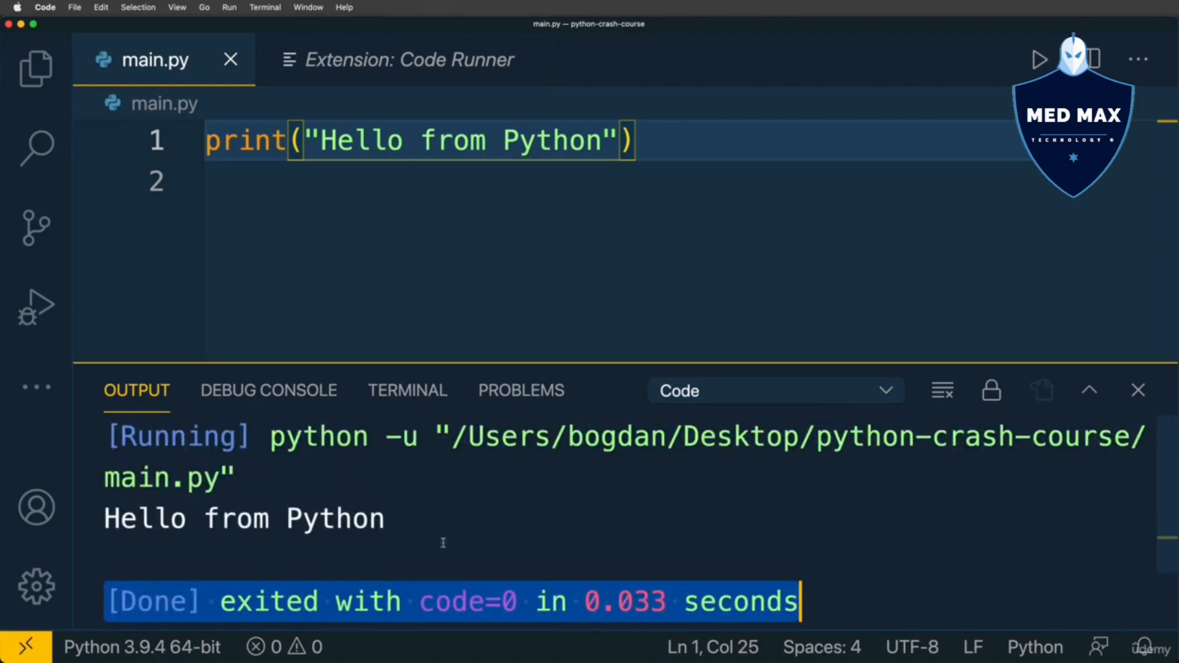
mouse_move(397, 292)
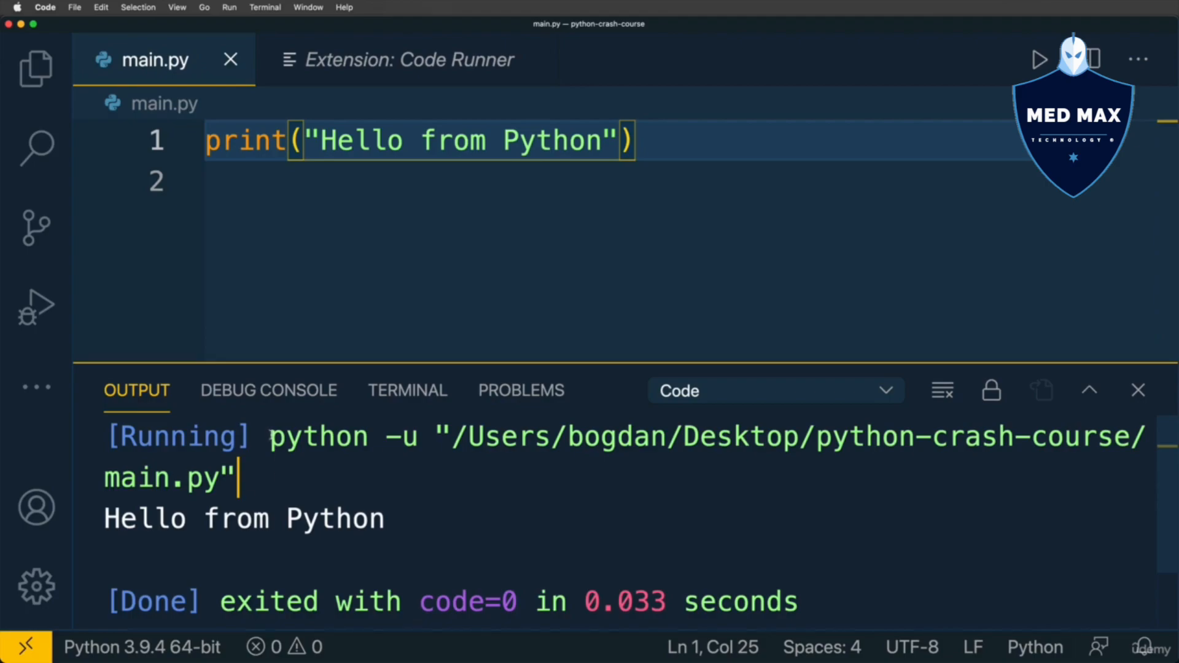
double_click(317, 436)
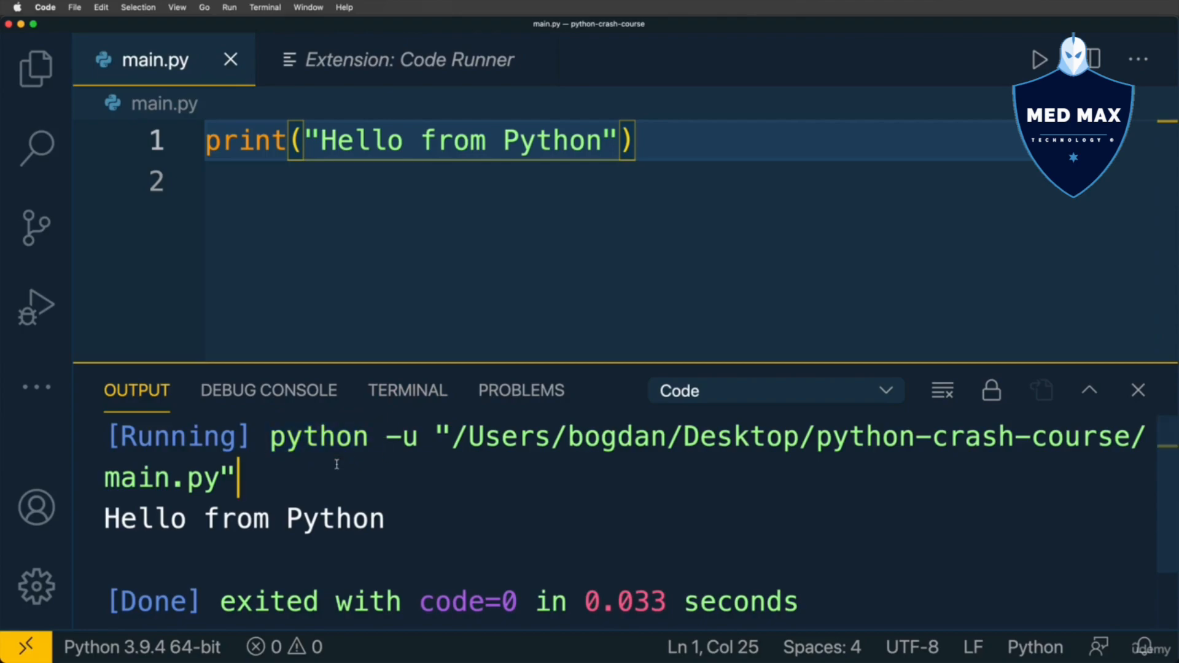
Search the Settings for Code Runner's save-related options
click(44, 7)
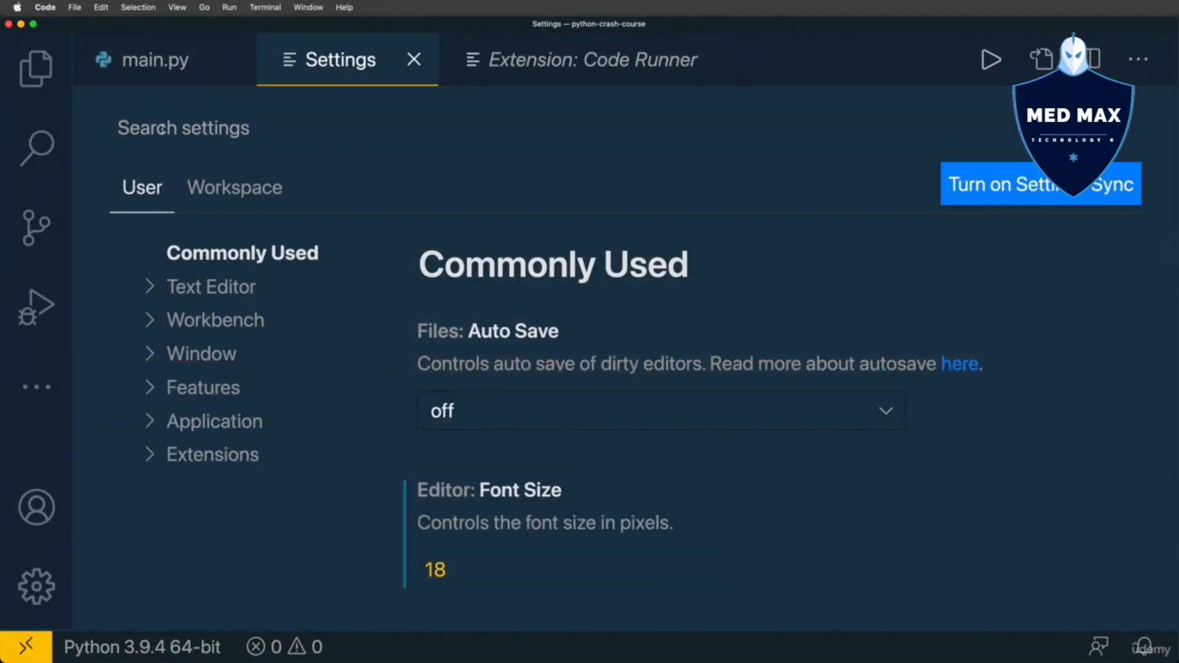
text(code runner)
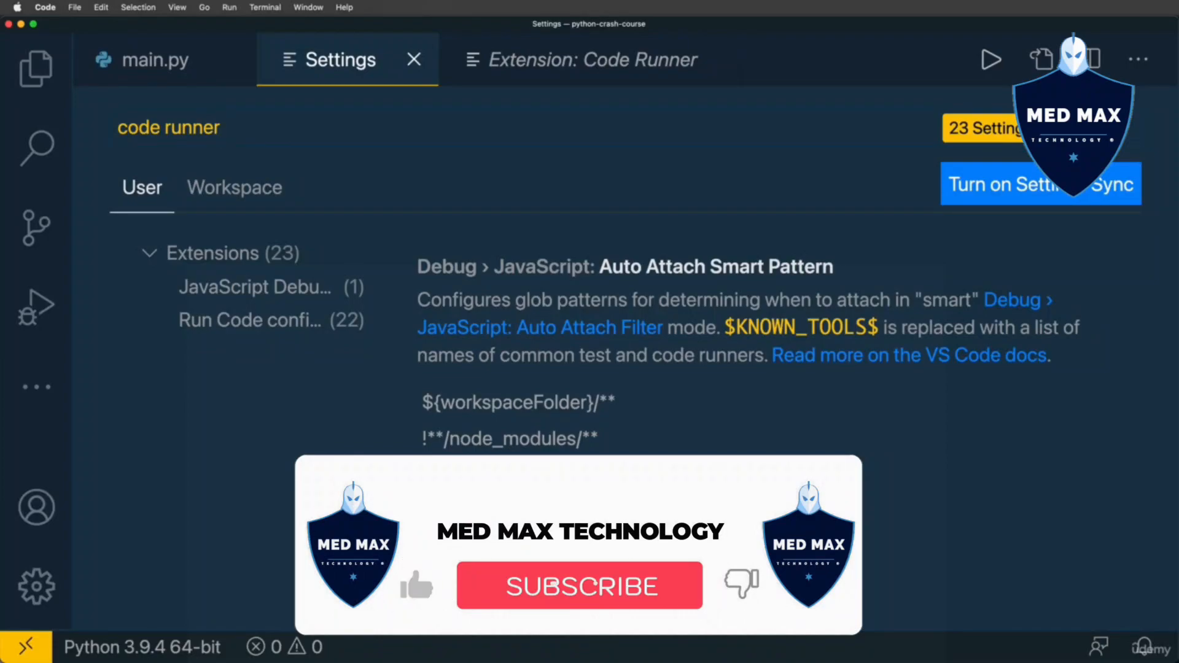
click(579, 587)
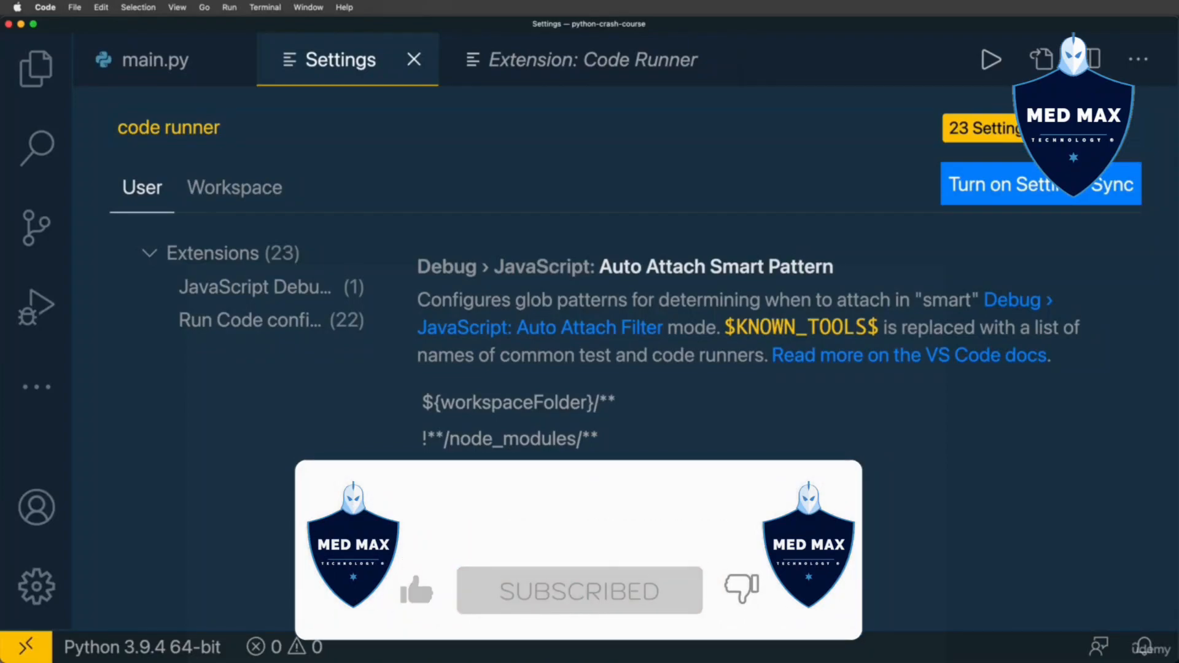
text(save)
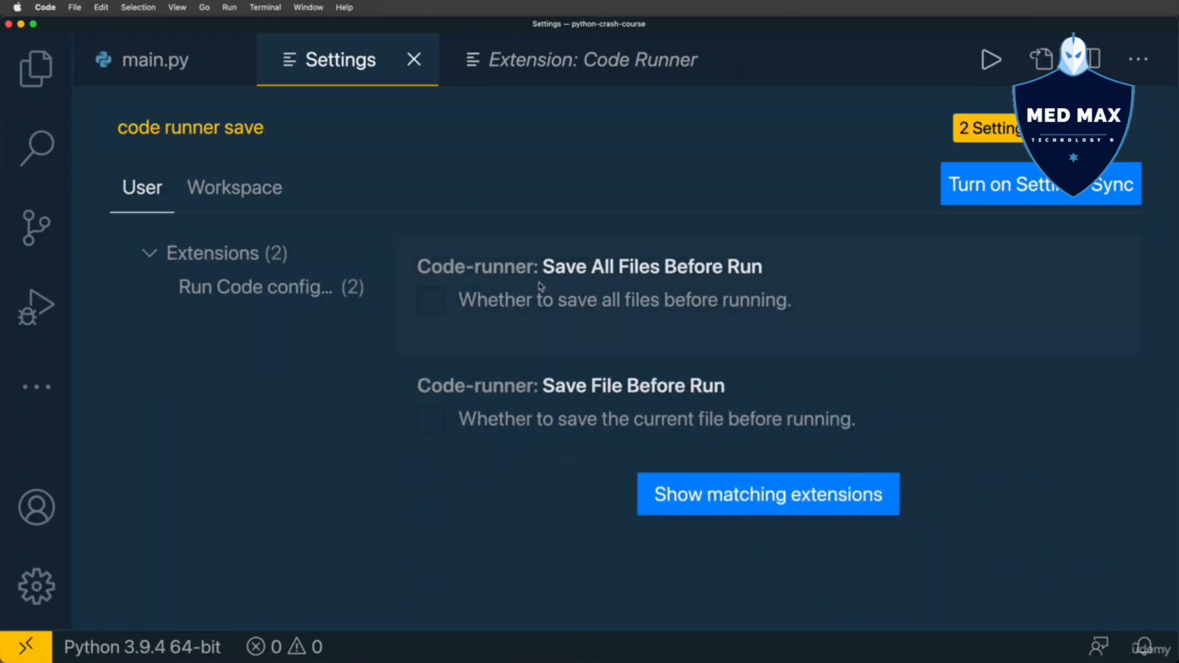
mouse_move(653, 389)
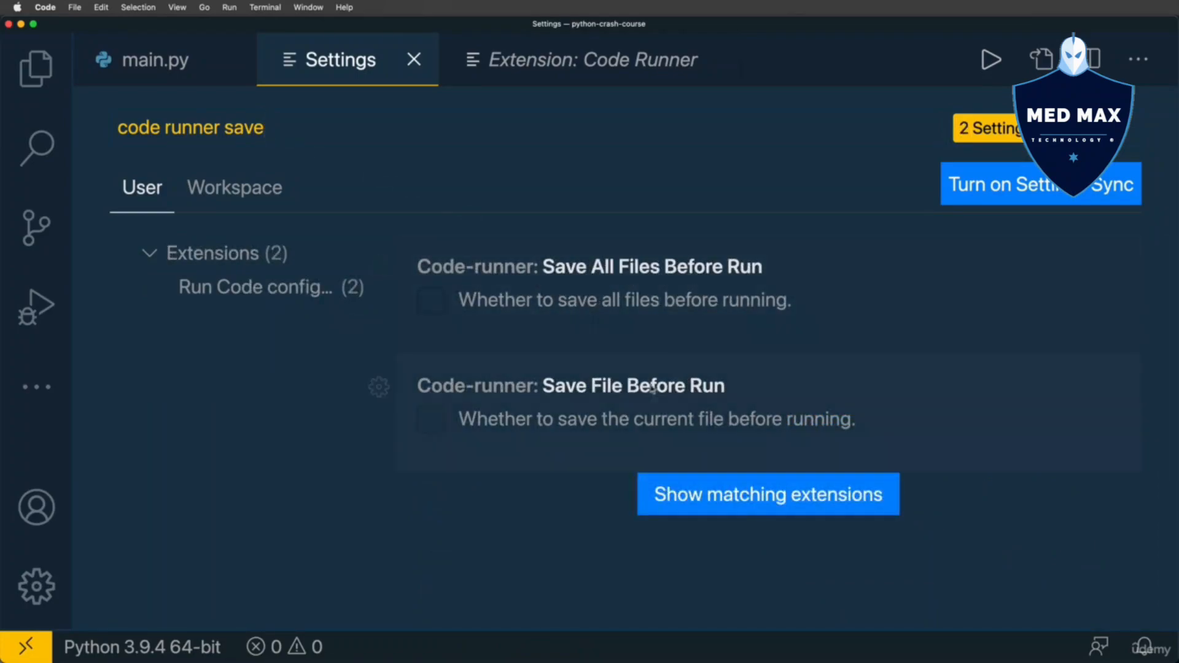
mouse_move(686, 399)
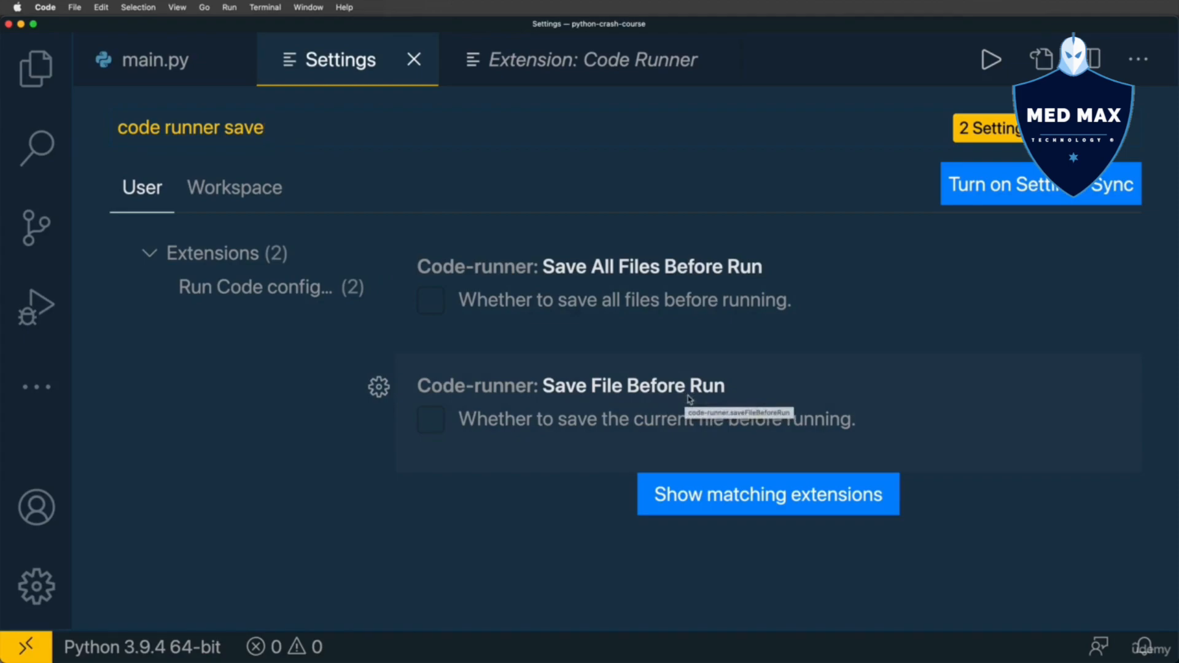
Enable Save File Before Run and Clear Previous Output, and disable Show Execution Message
click(430, 418)
text(clear)
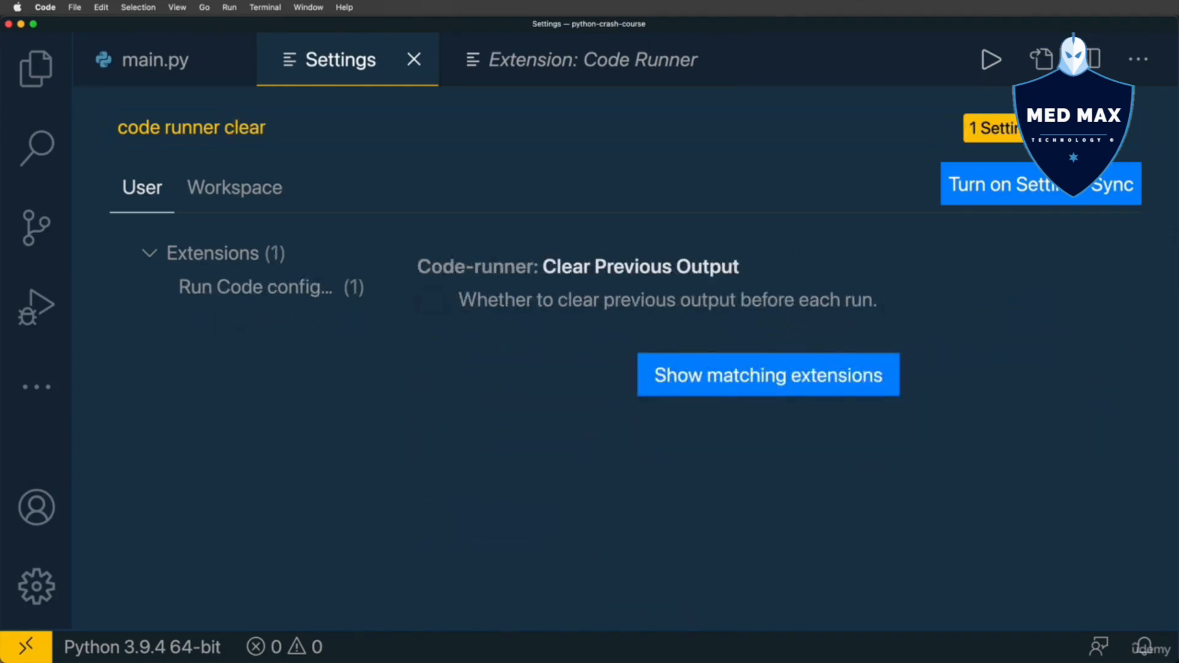
click(431, 301)
text(message)
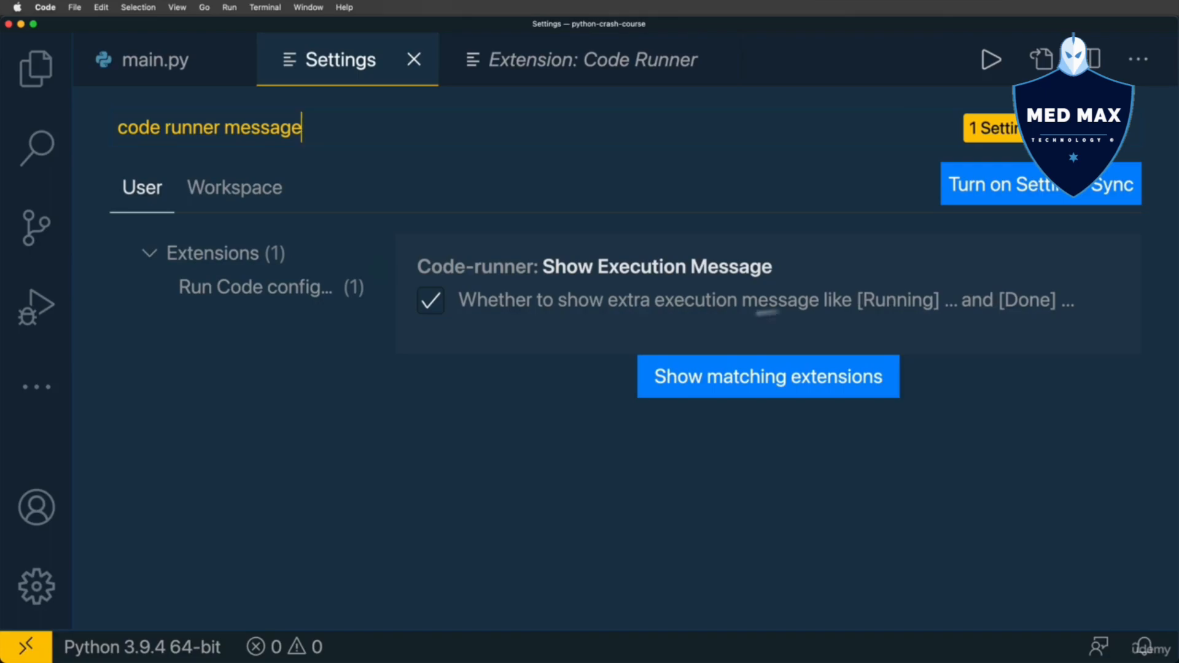
click(430, 299)
text(xec)
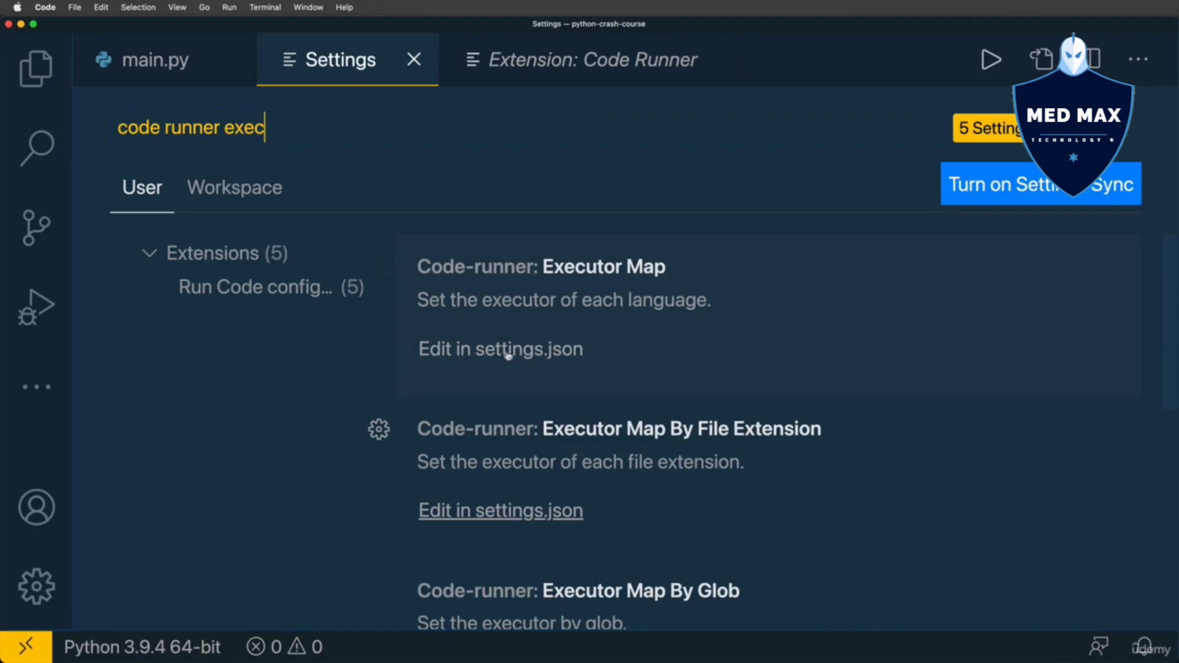
mouse_move(500, 348)
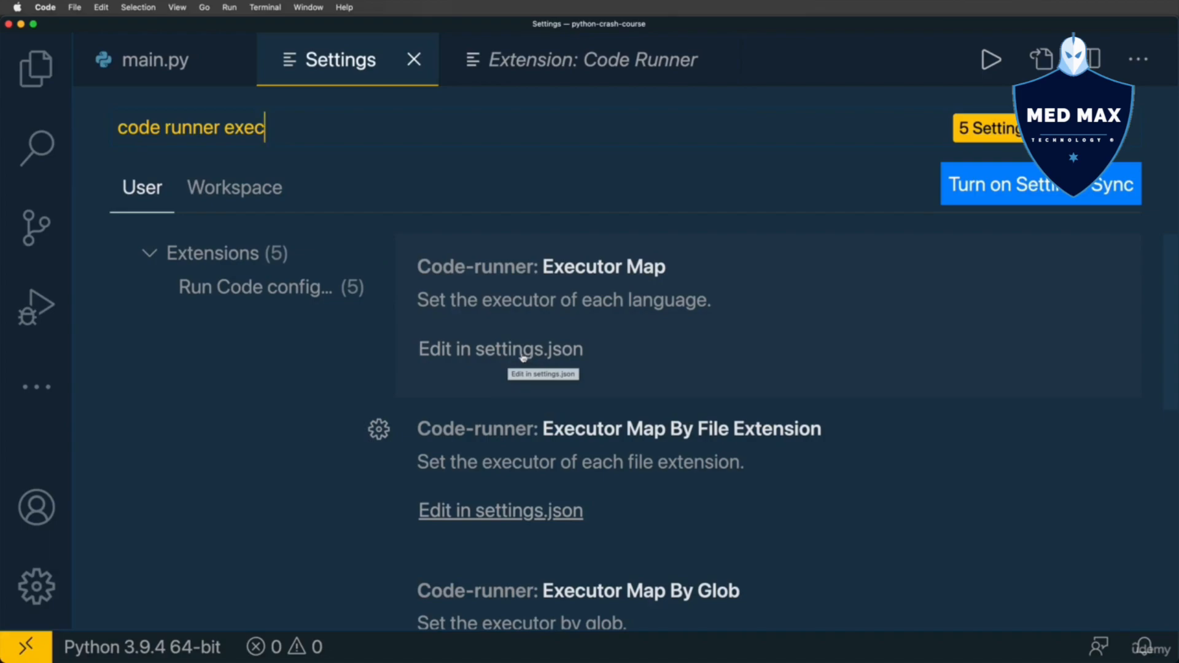
mouse_move(515, 358)
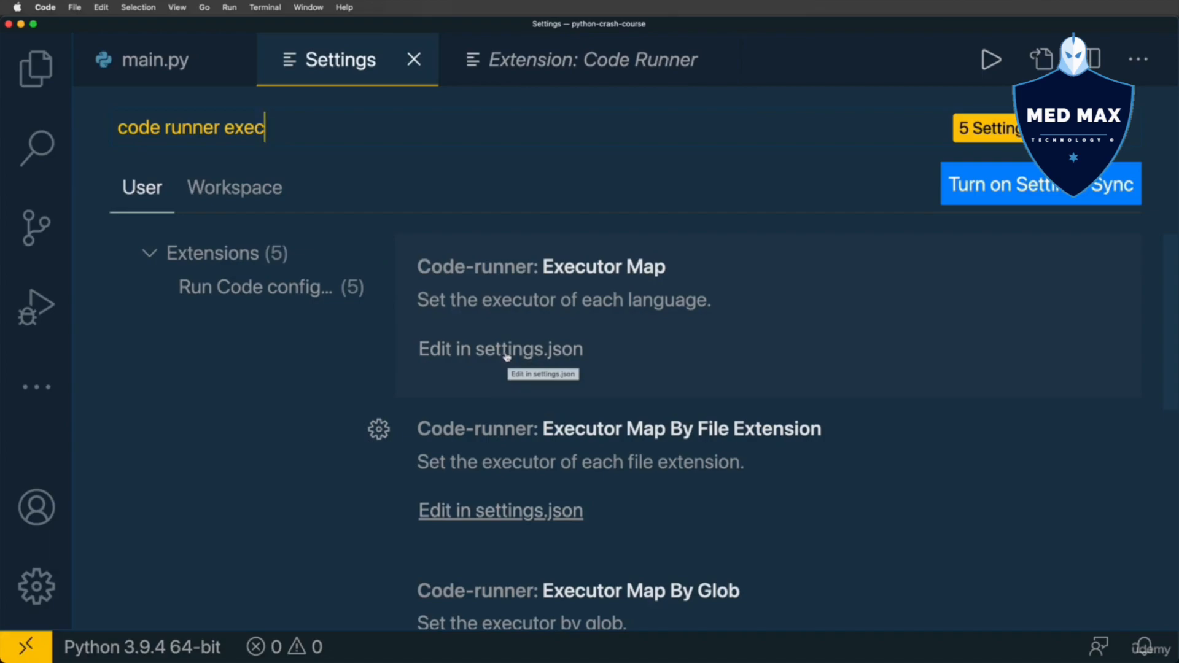
Change the executor map's Python command to python3 -u in settings.json, save, and return to main.py
click(500, 348)
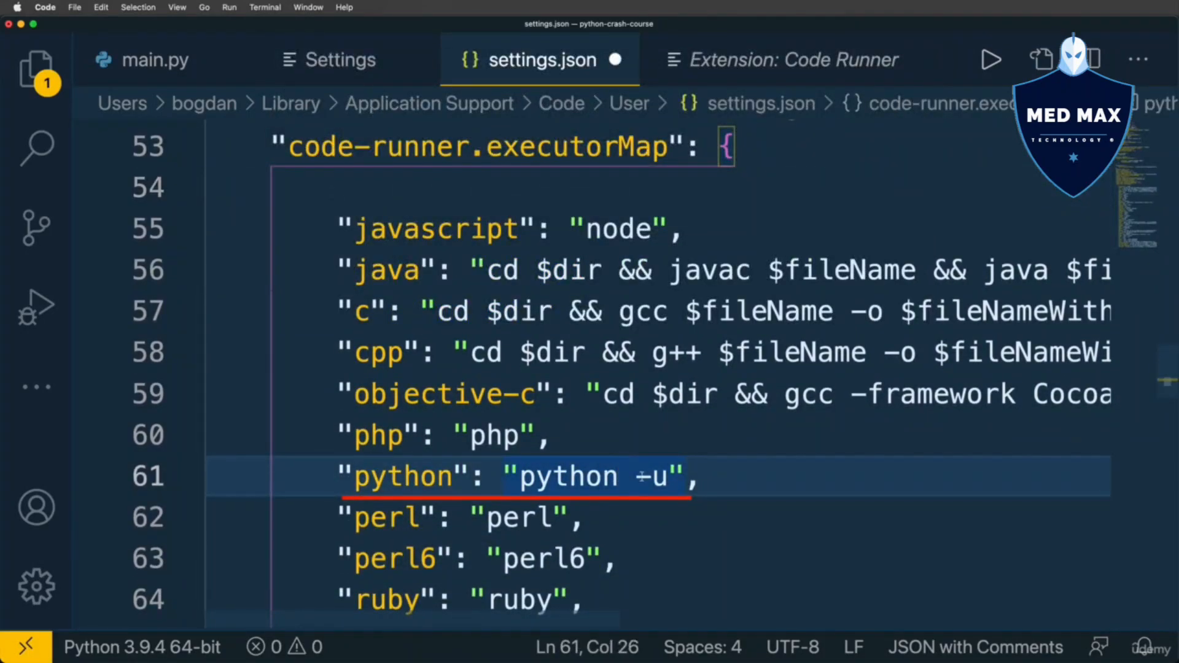
text(3)
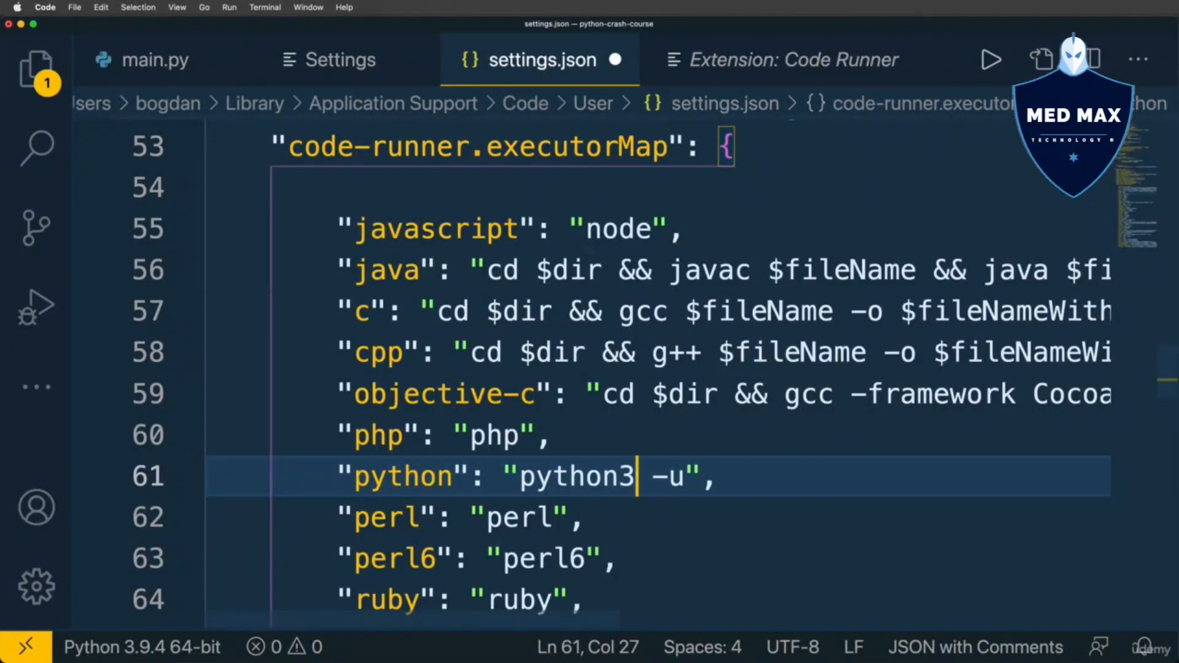
key(cmd+s)
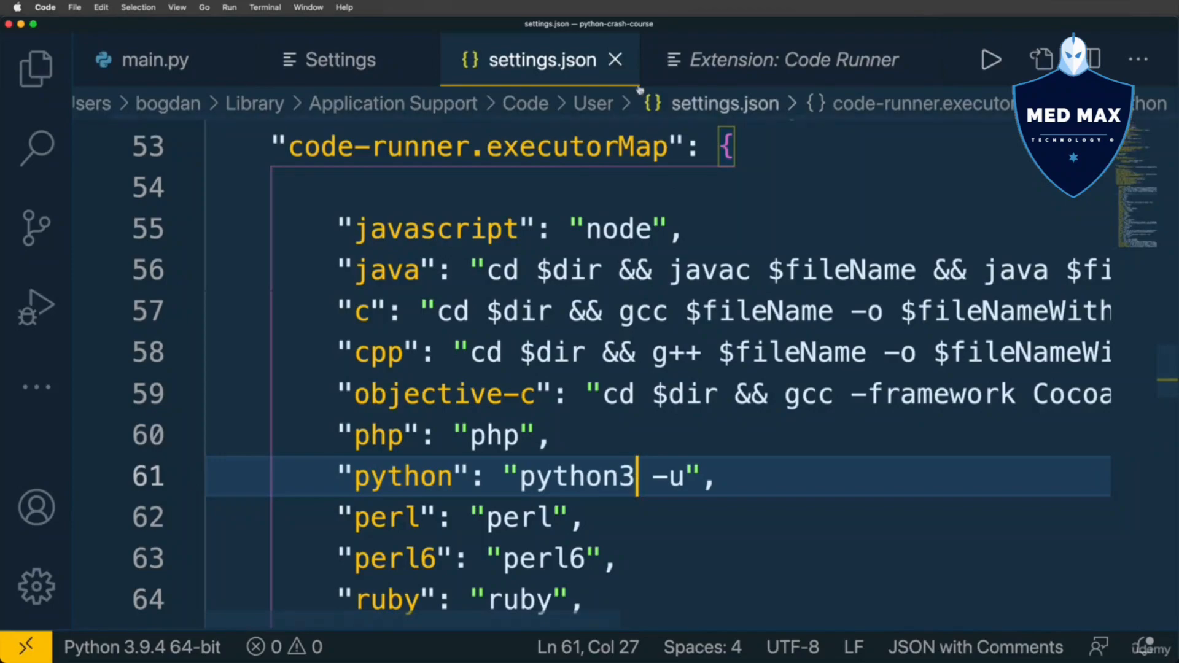
click(340, 59)
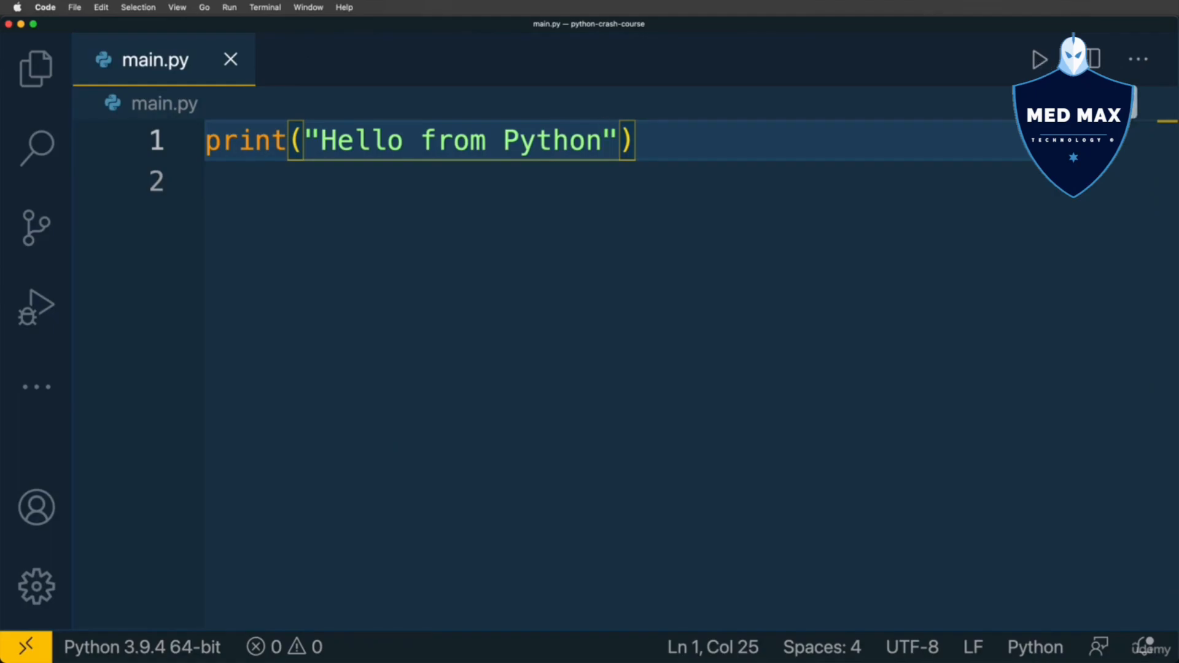
Run main.py, then change the greeting to 'Hello from Python!' and rerun for clean output
click(1040, 59)
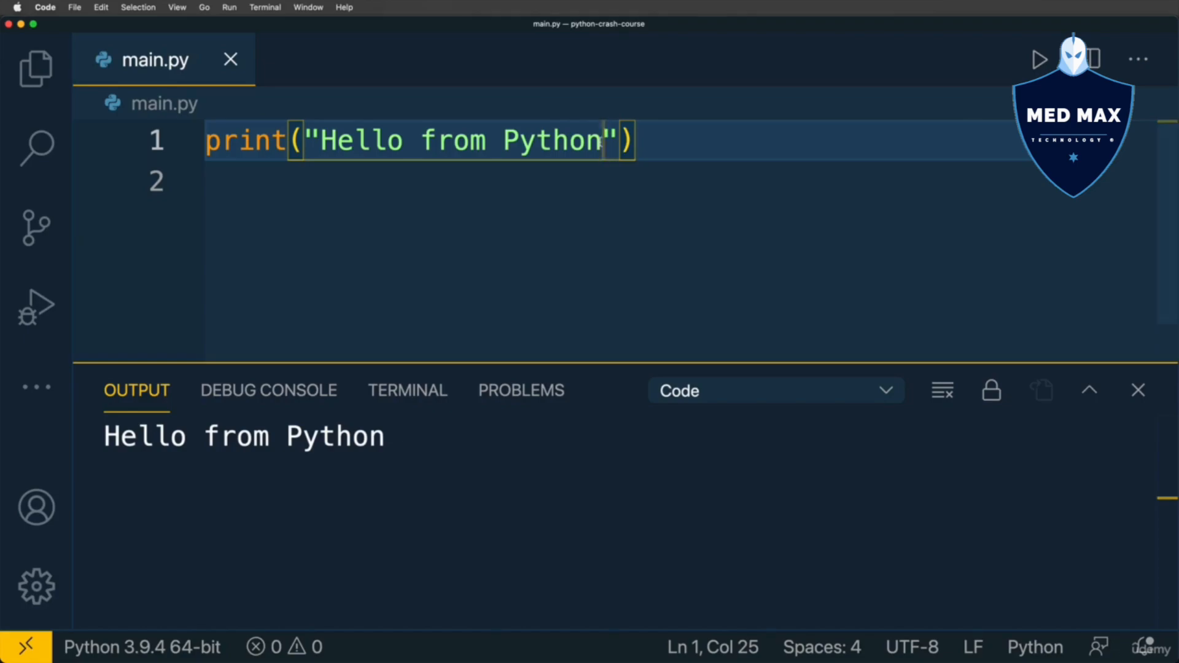
text(!)
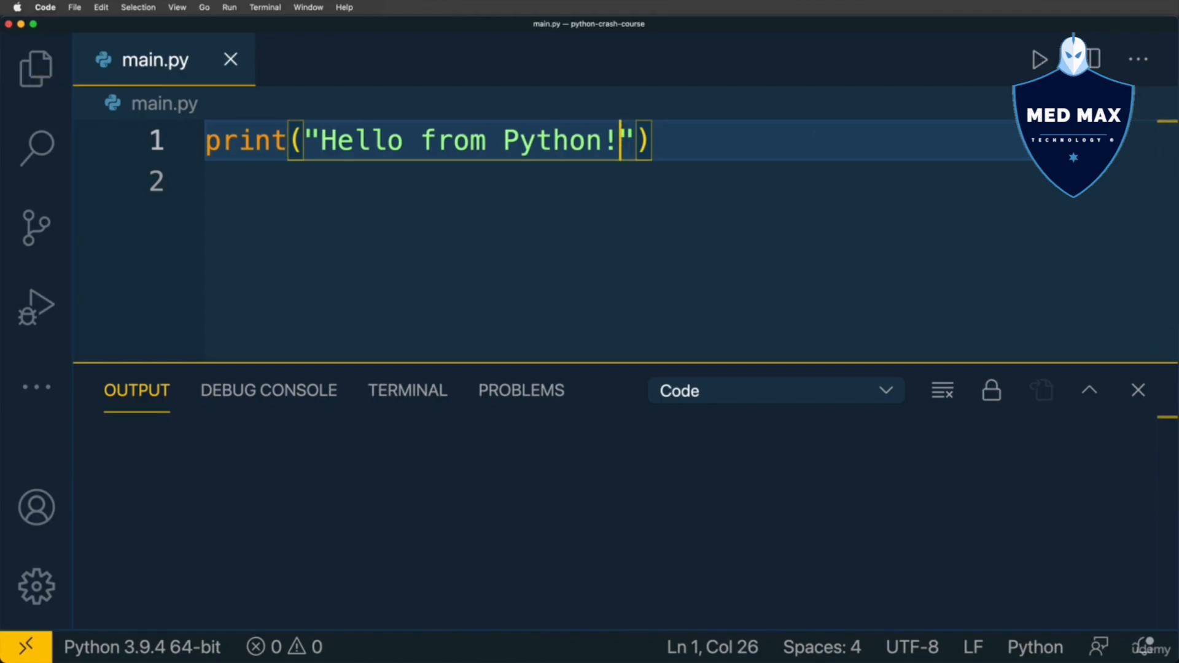
click(1041, 59)
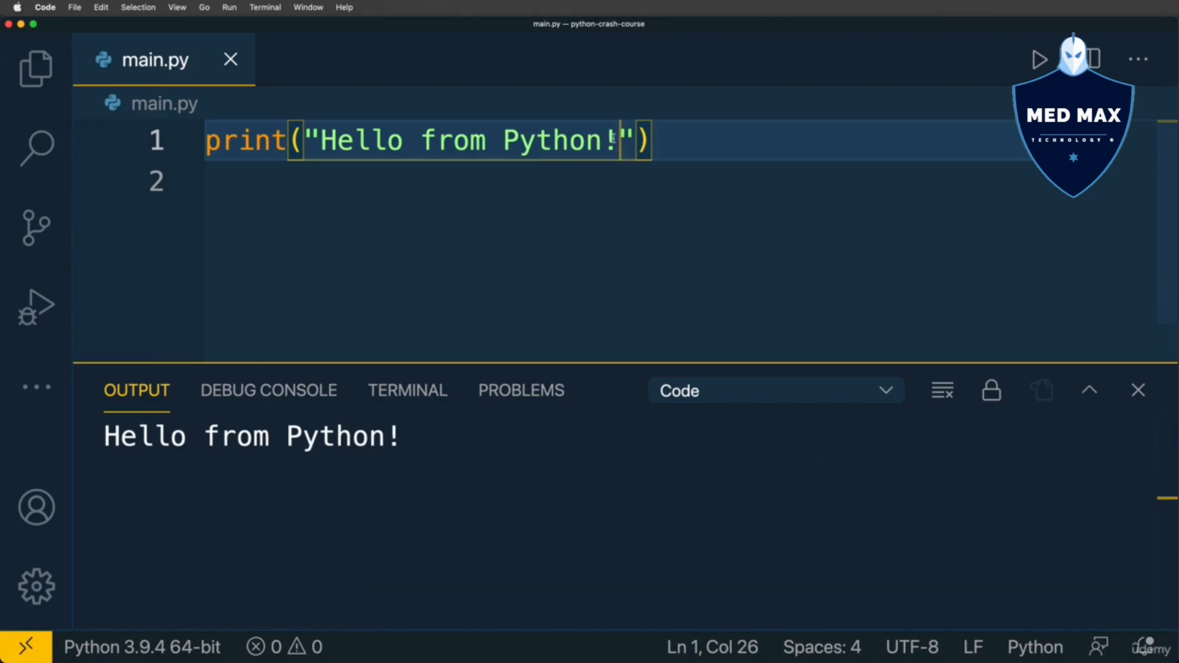
Extend the greeting to 'Hello from Python!!' and rerun, Output showing only the greeting
text(!)
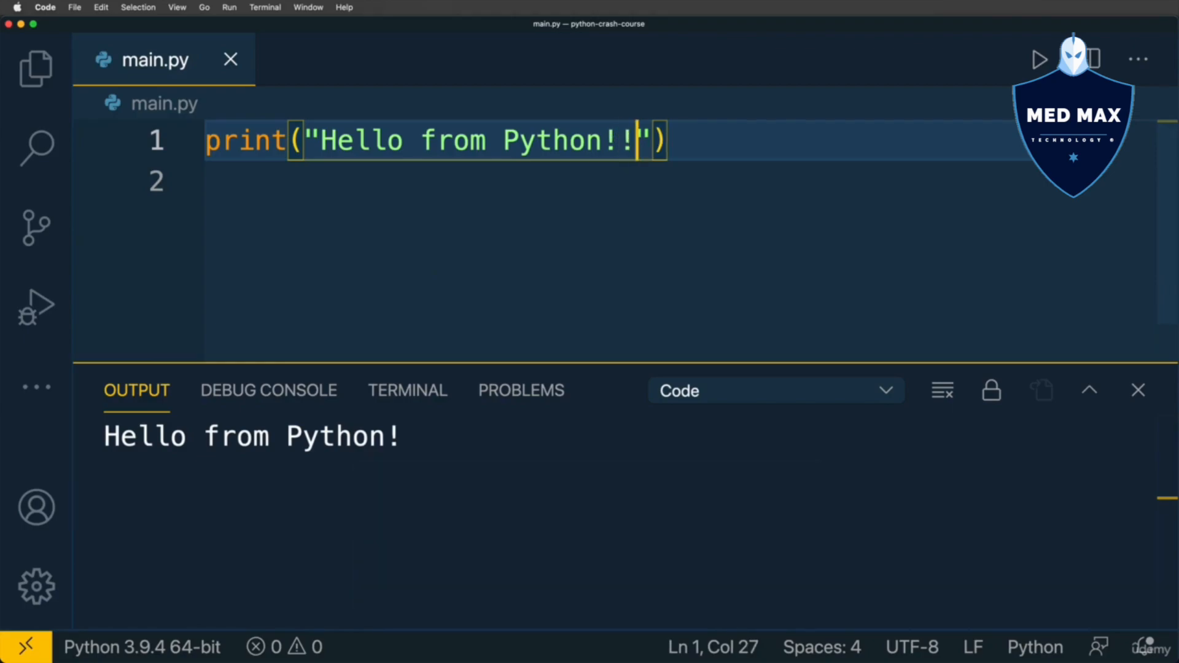
click(1039, 59)
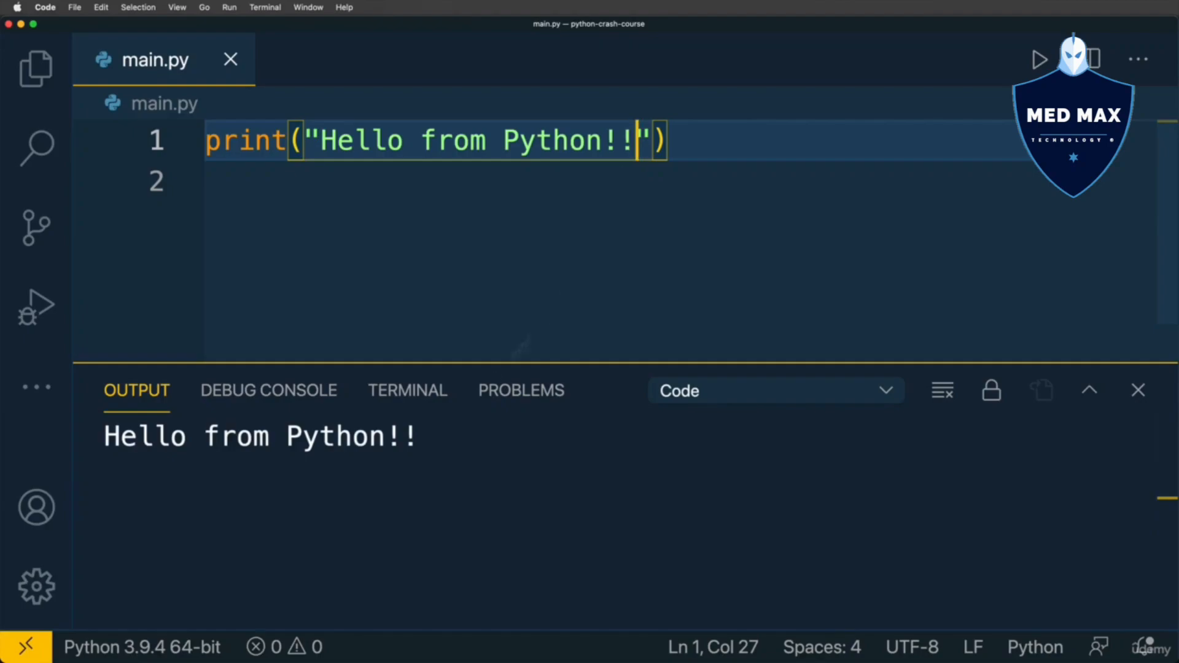
double_click(347, 436)
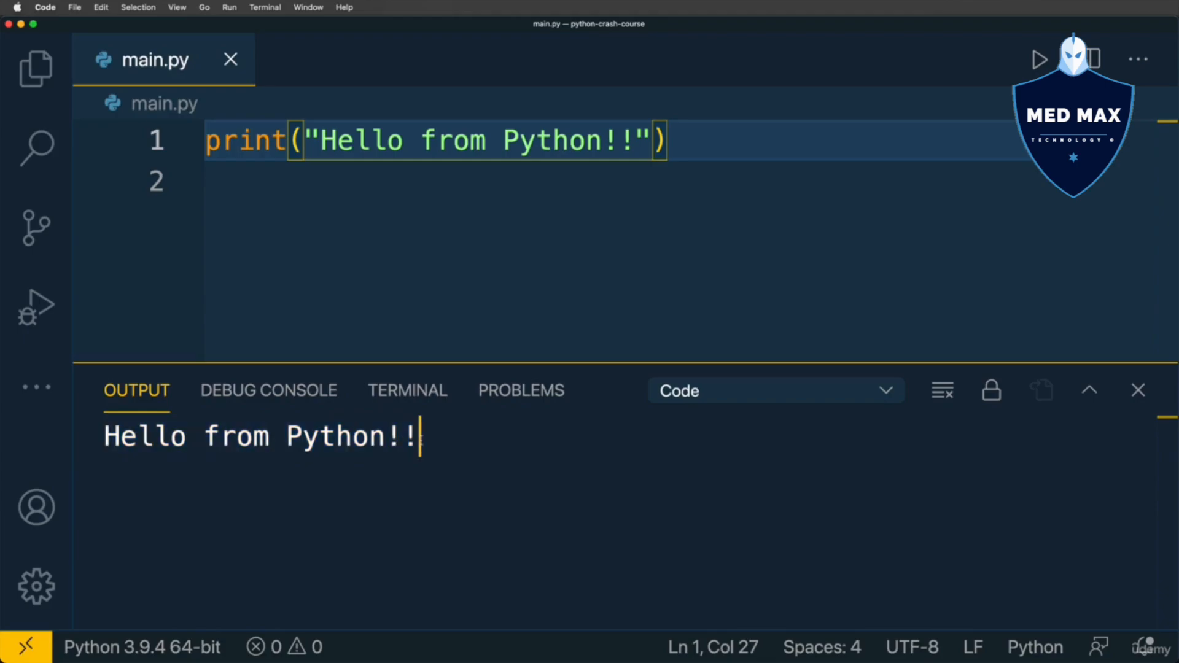
mouse_move(612, 389)
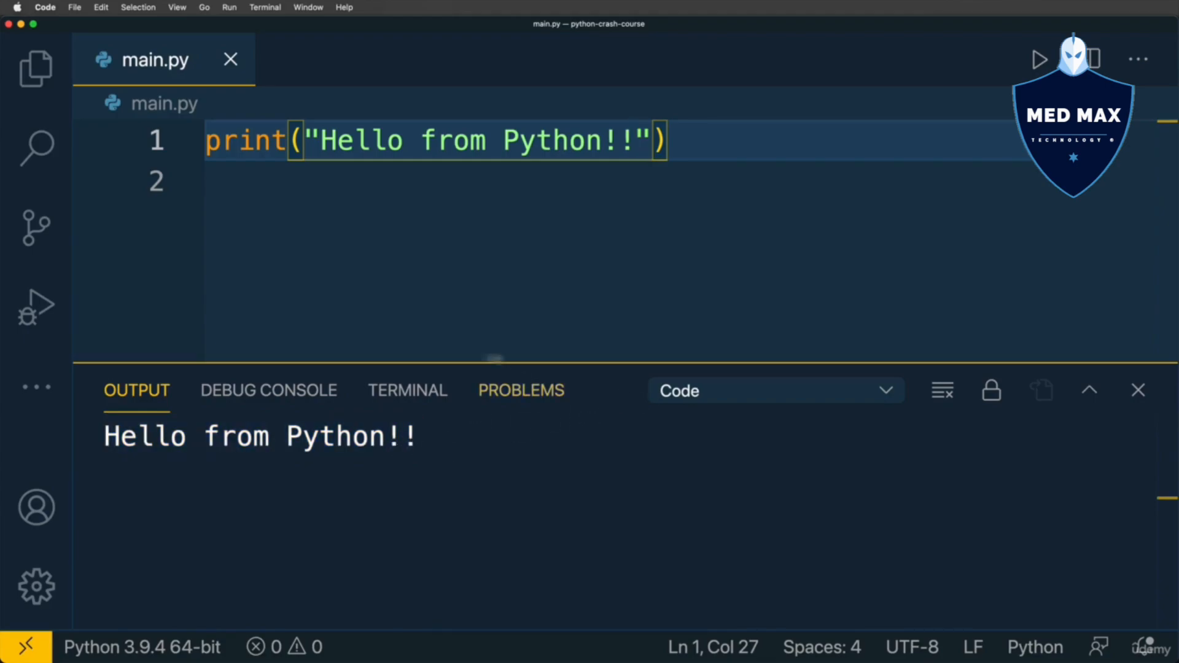
mouse_move(487, 225)
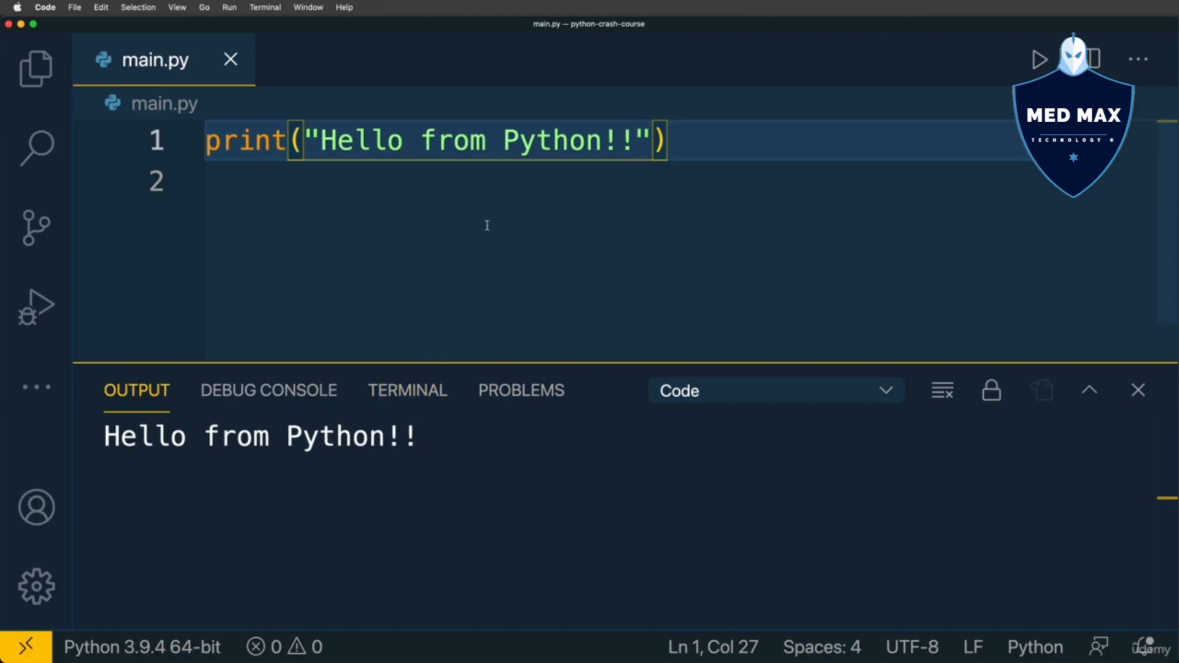
mouse_move(835, 223)
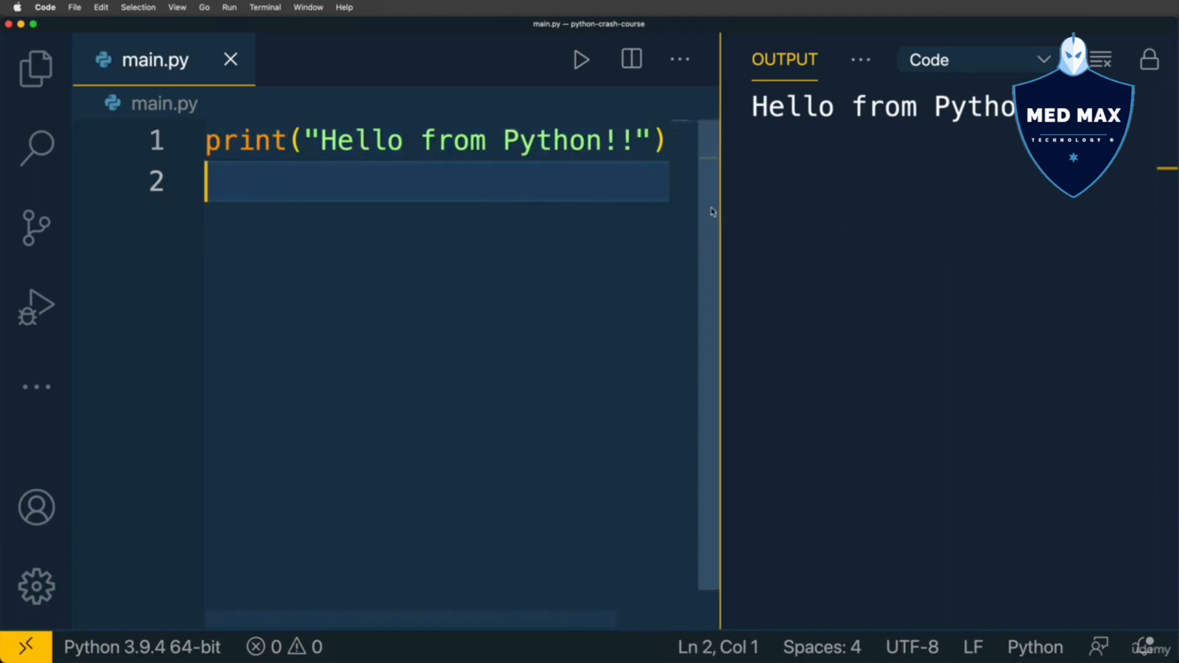
mouse_move(565, 209)
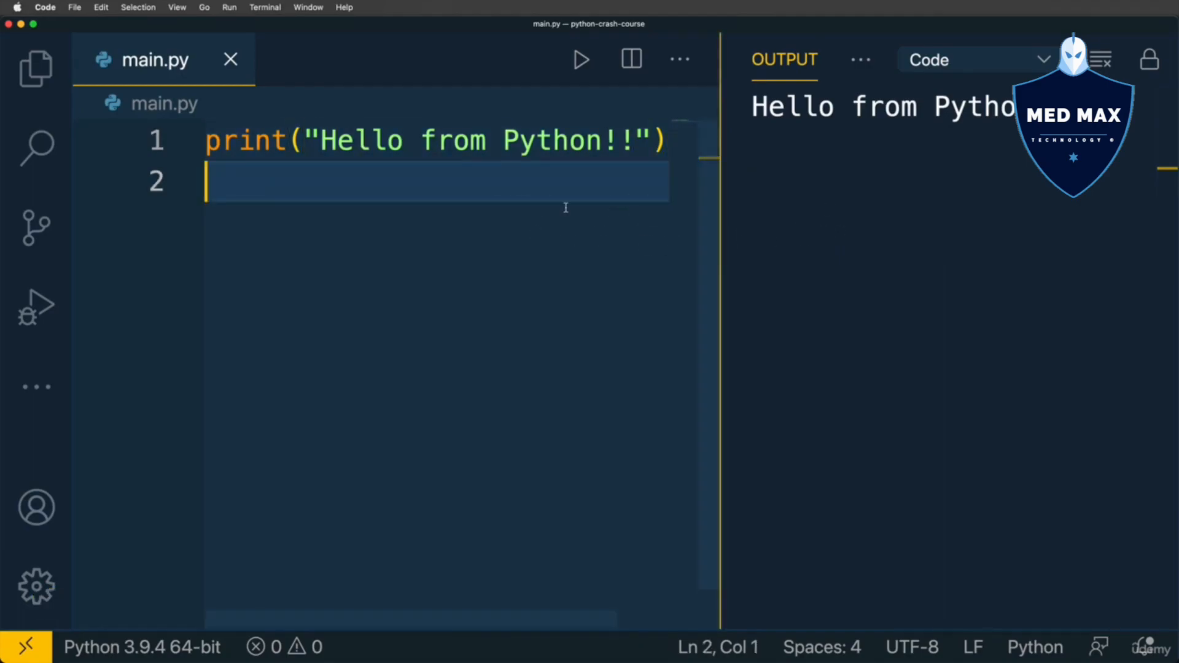